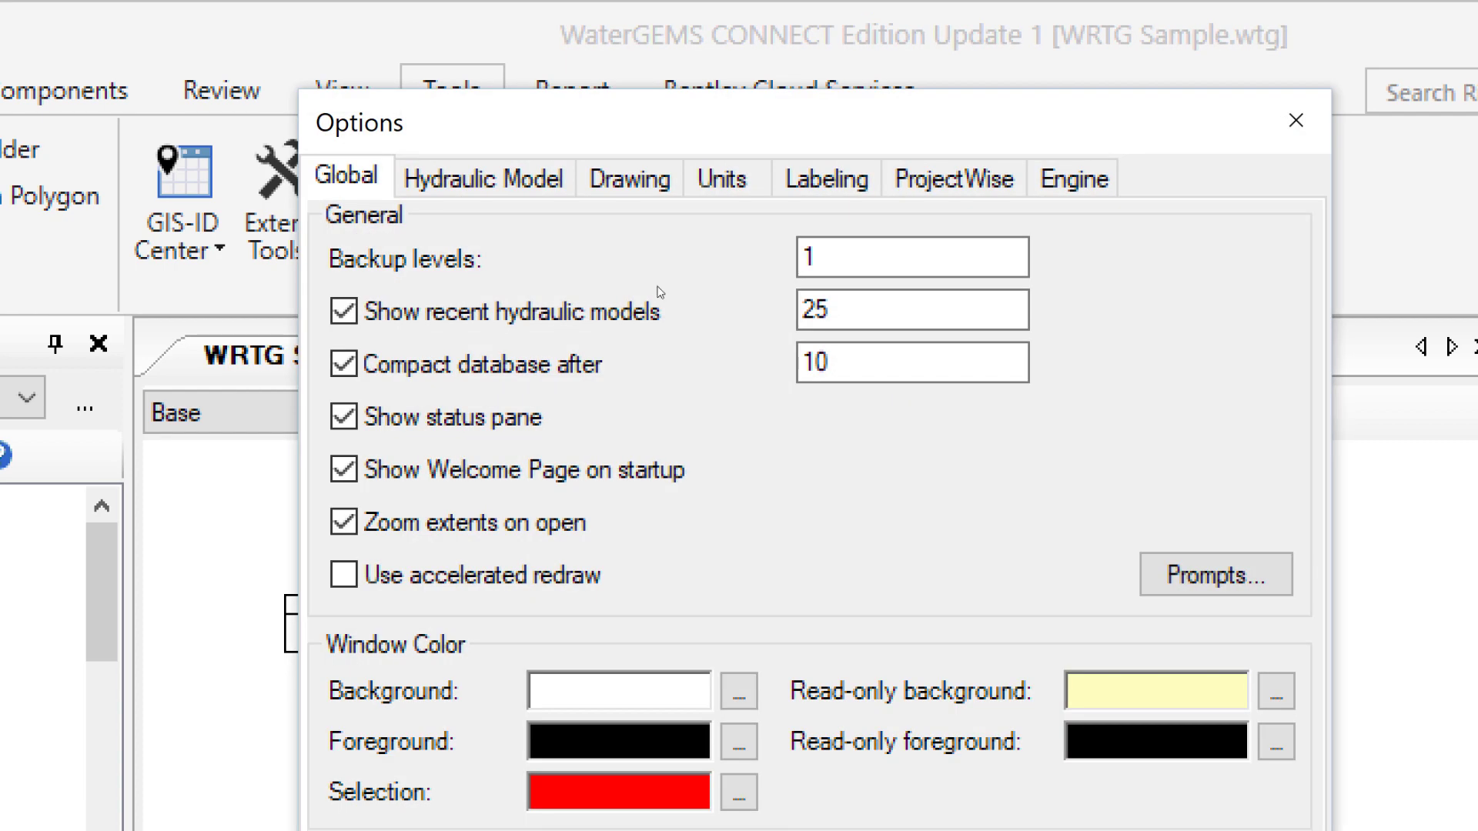
mouse_move(1239, 120)
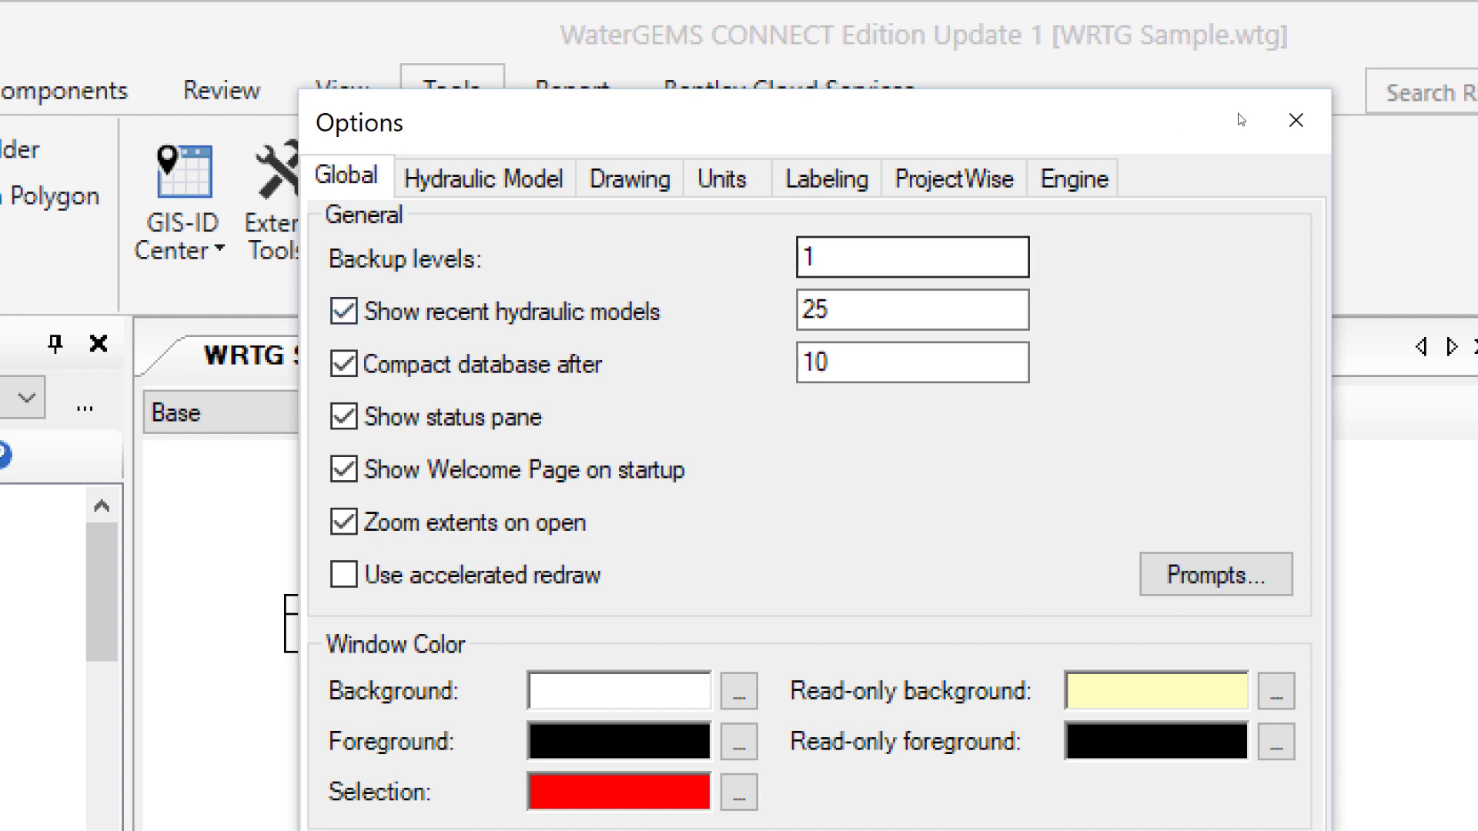
Set the Default Unit System to US Customary in the Units options
click(1295, 120)
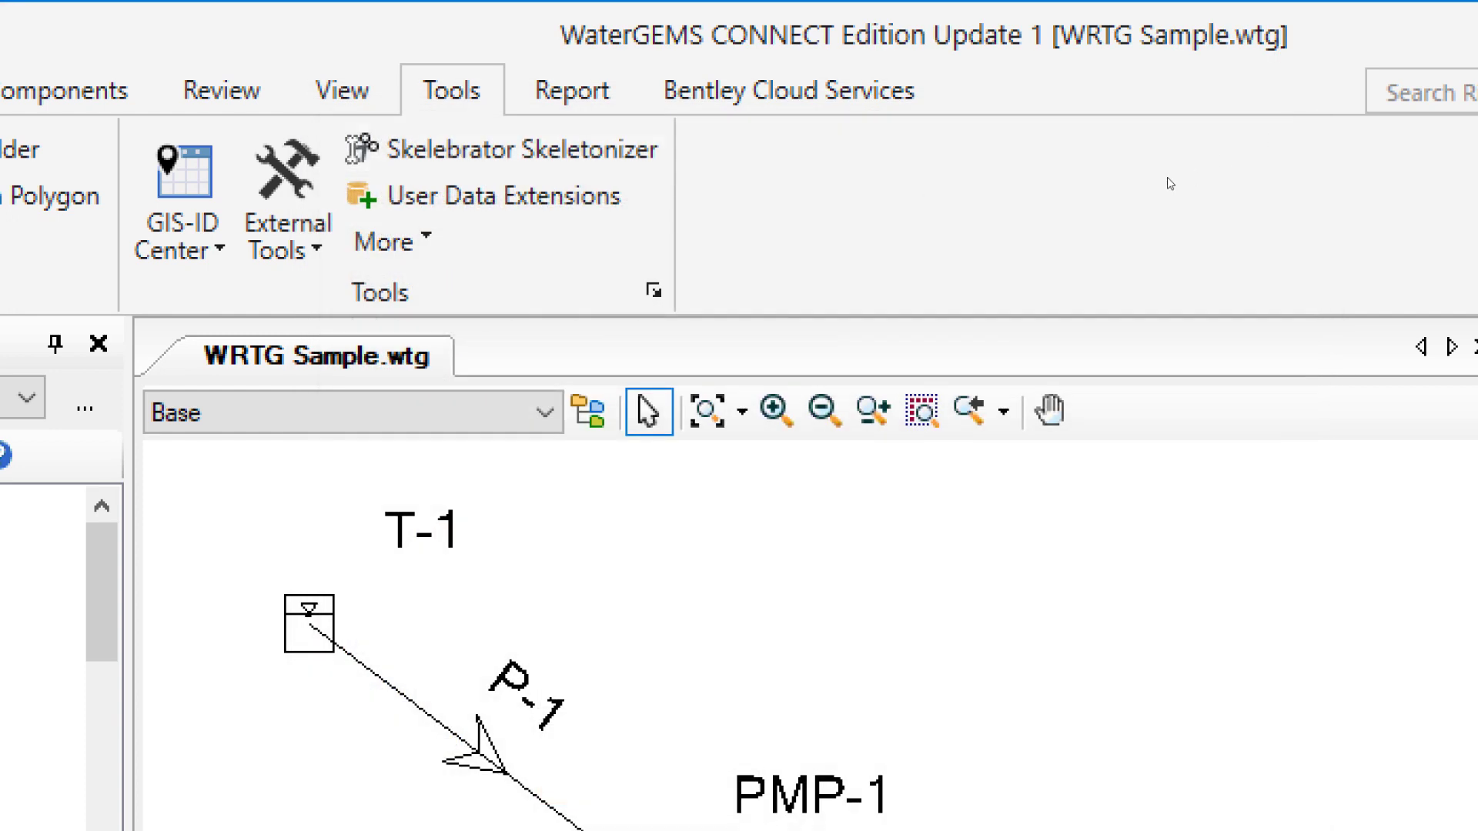
mouse_move(387, 242)
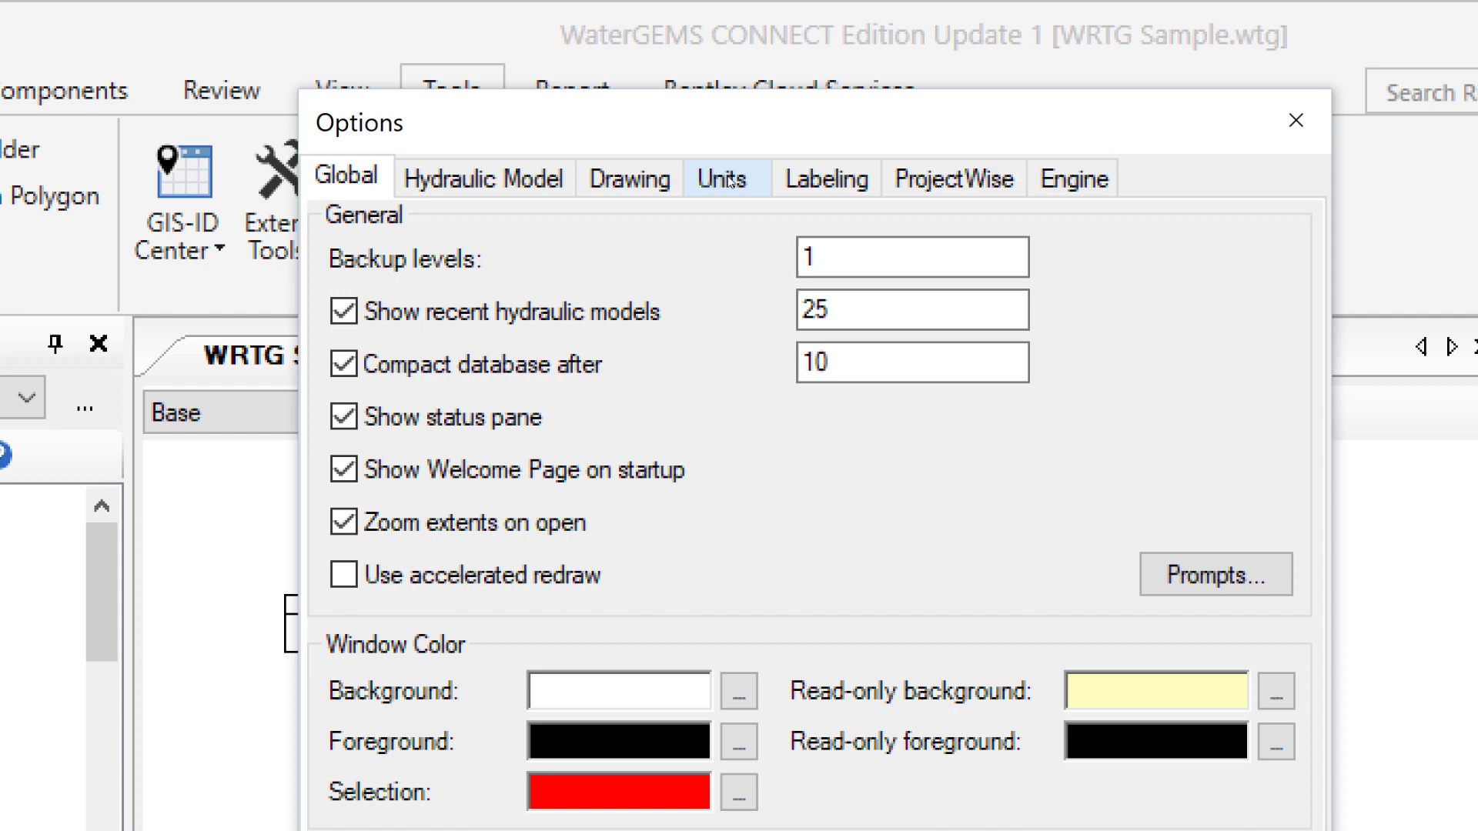
click(721, 179)
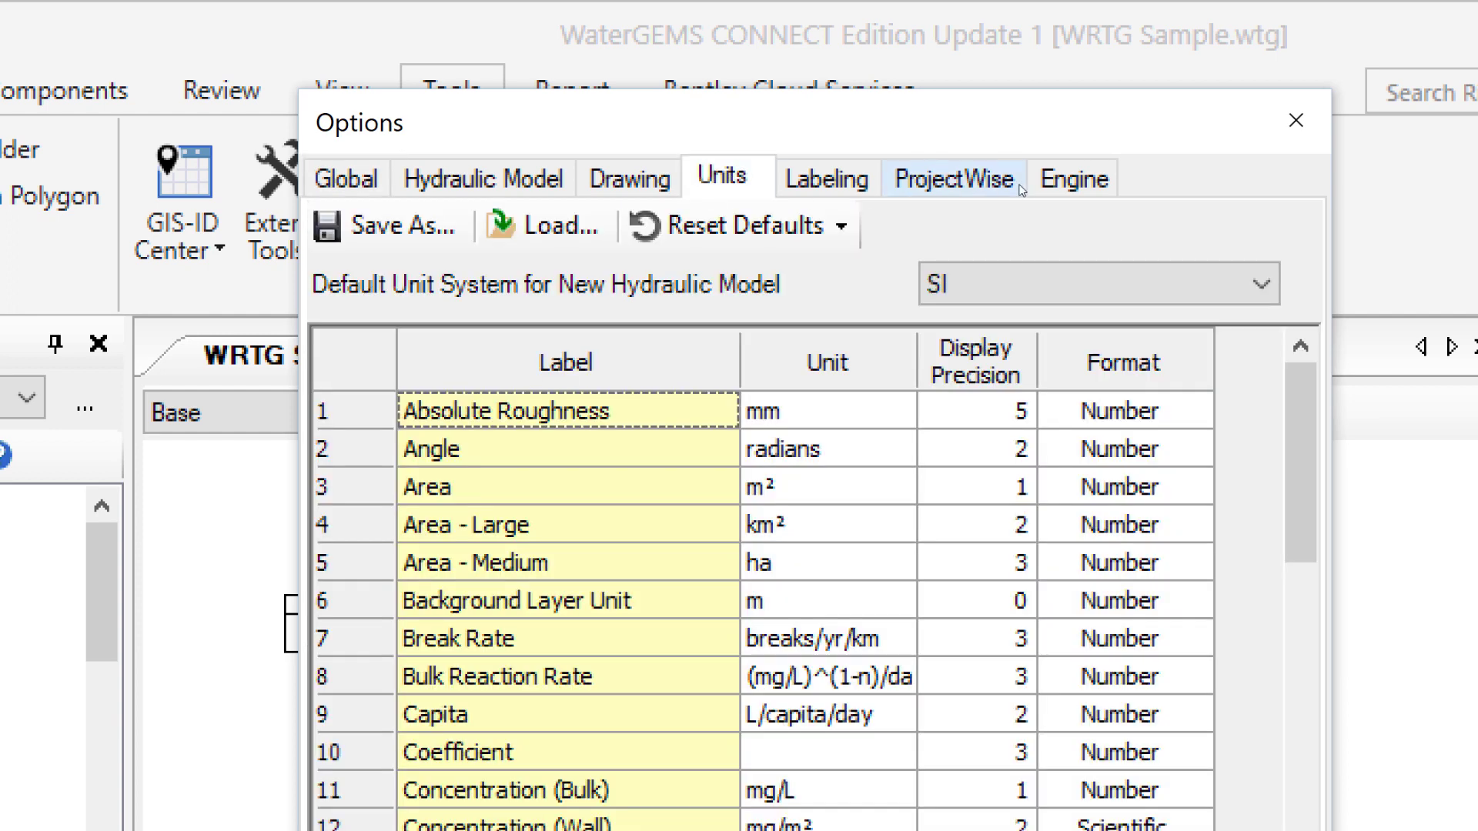
mouse_move(1198, 211)
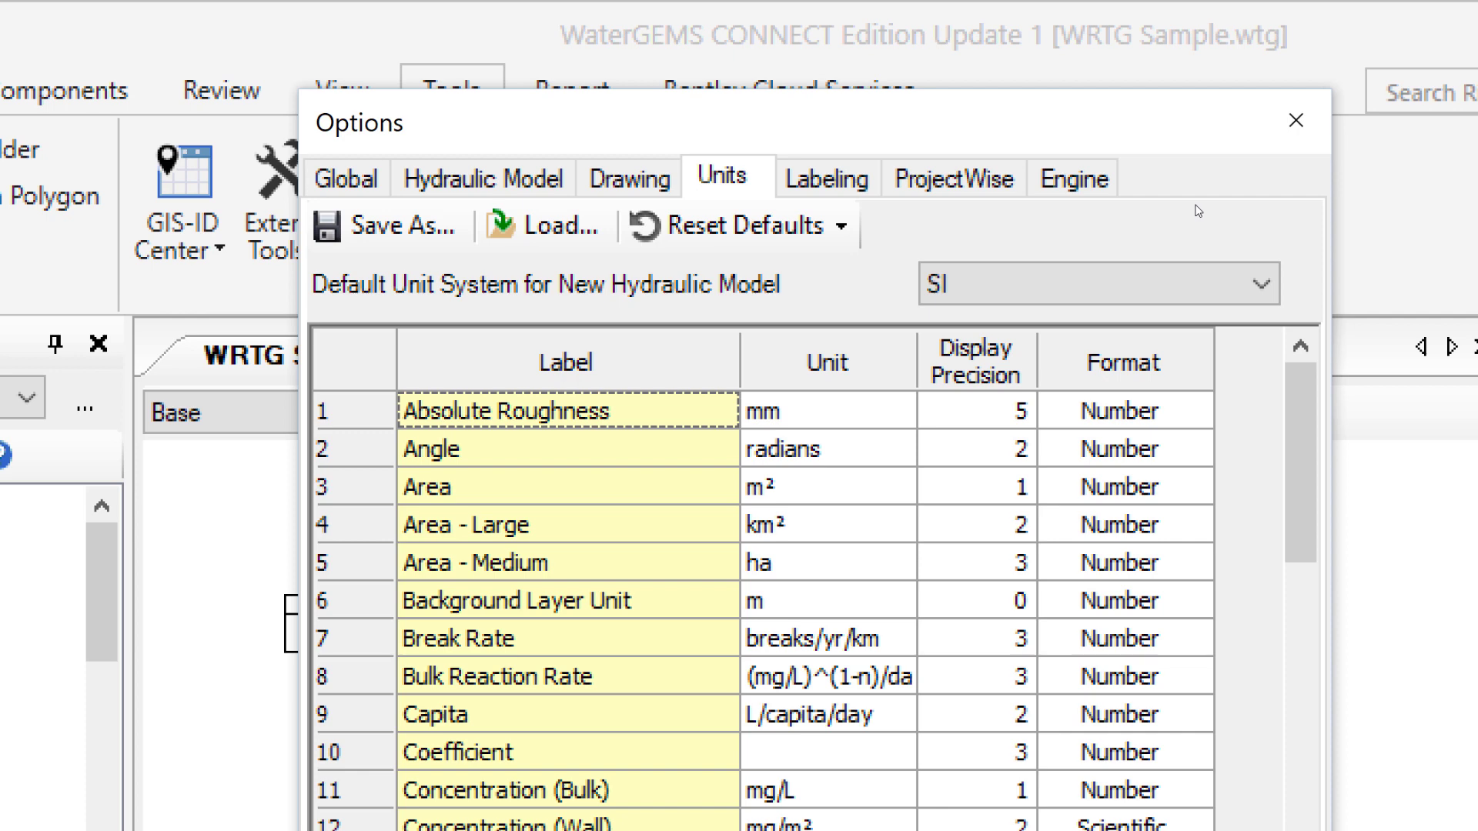
click(1093, 283)
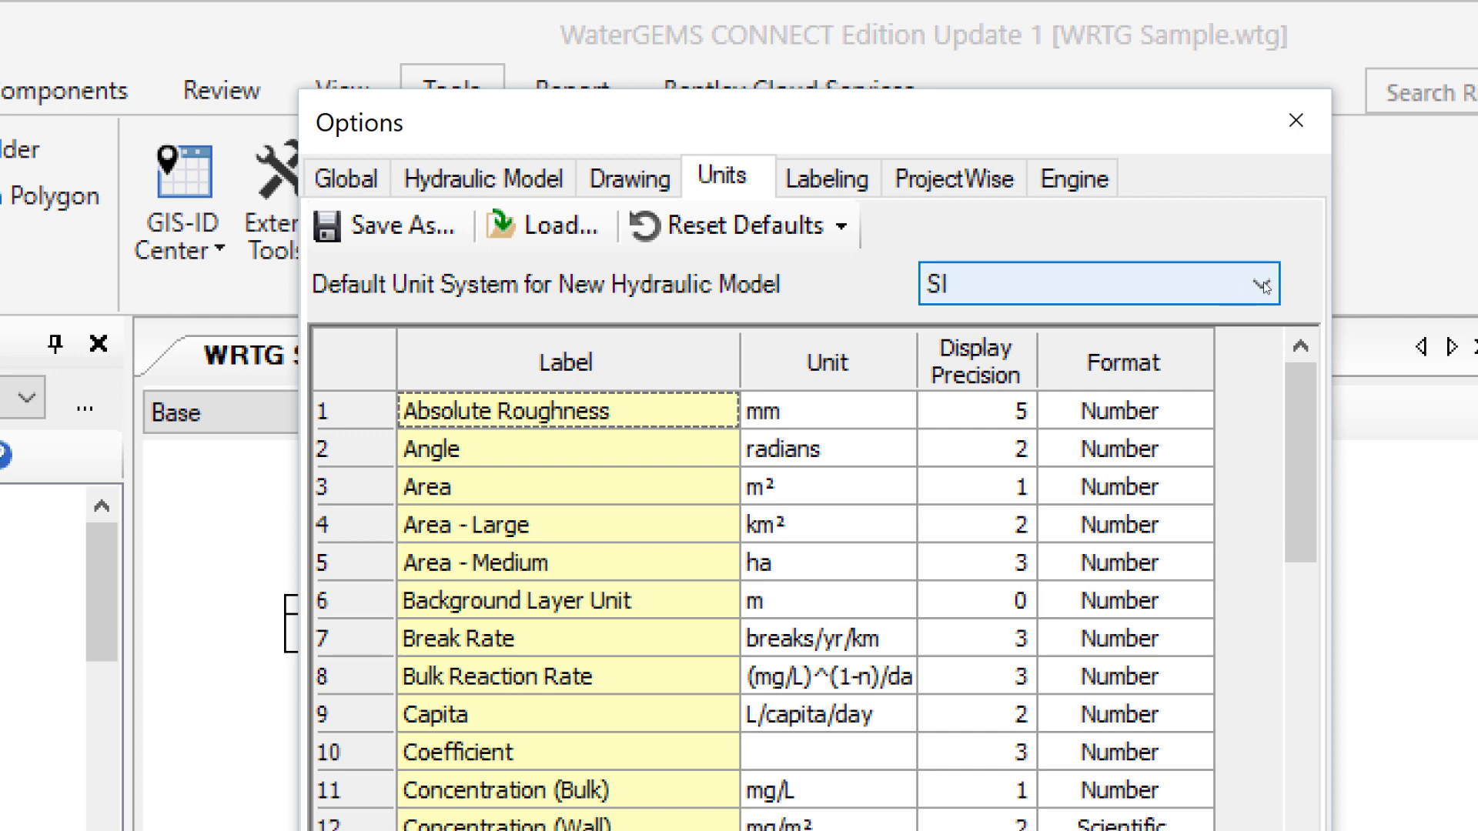
click(1262, 283)
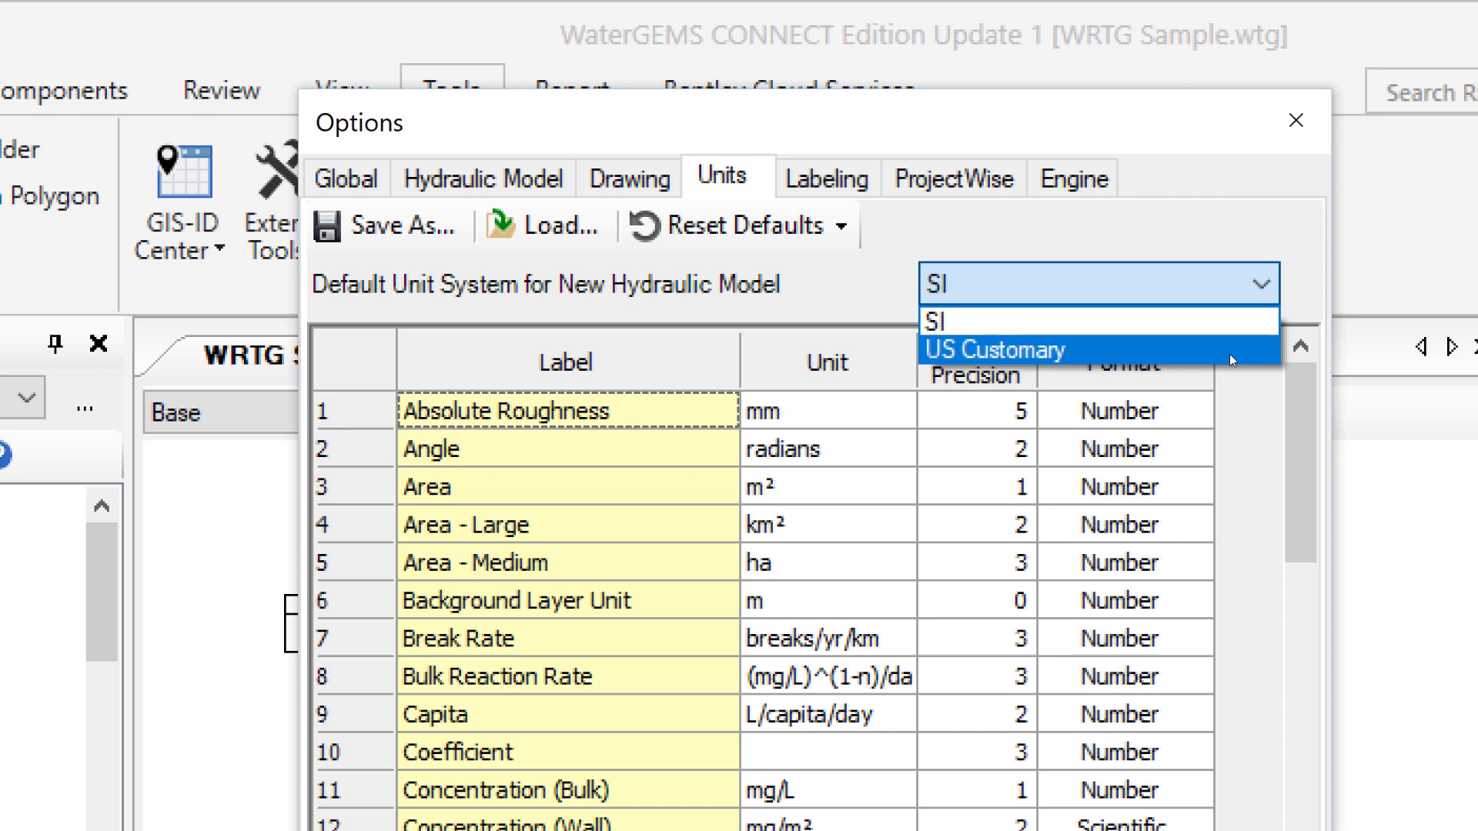
click(992, 349)
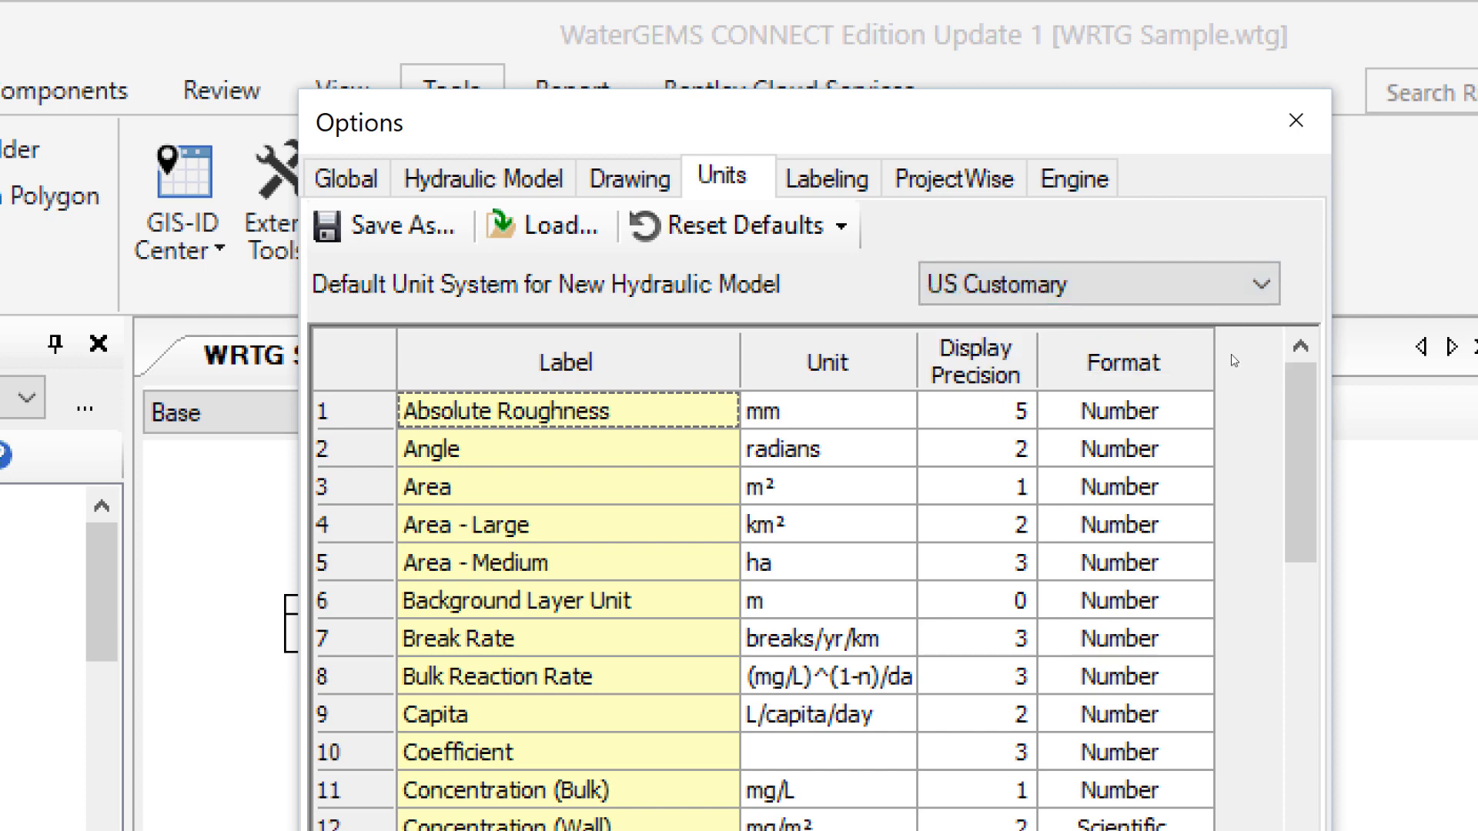
mouse_move(1185, 214)
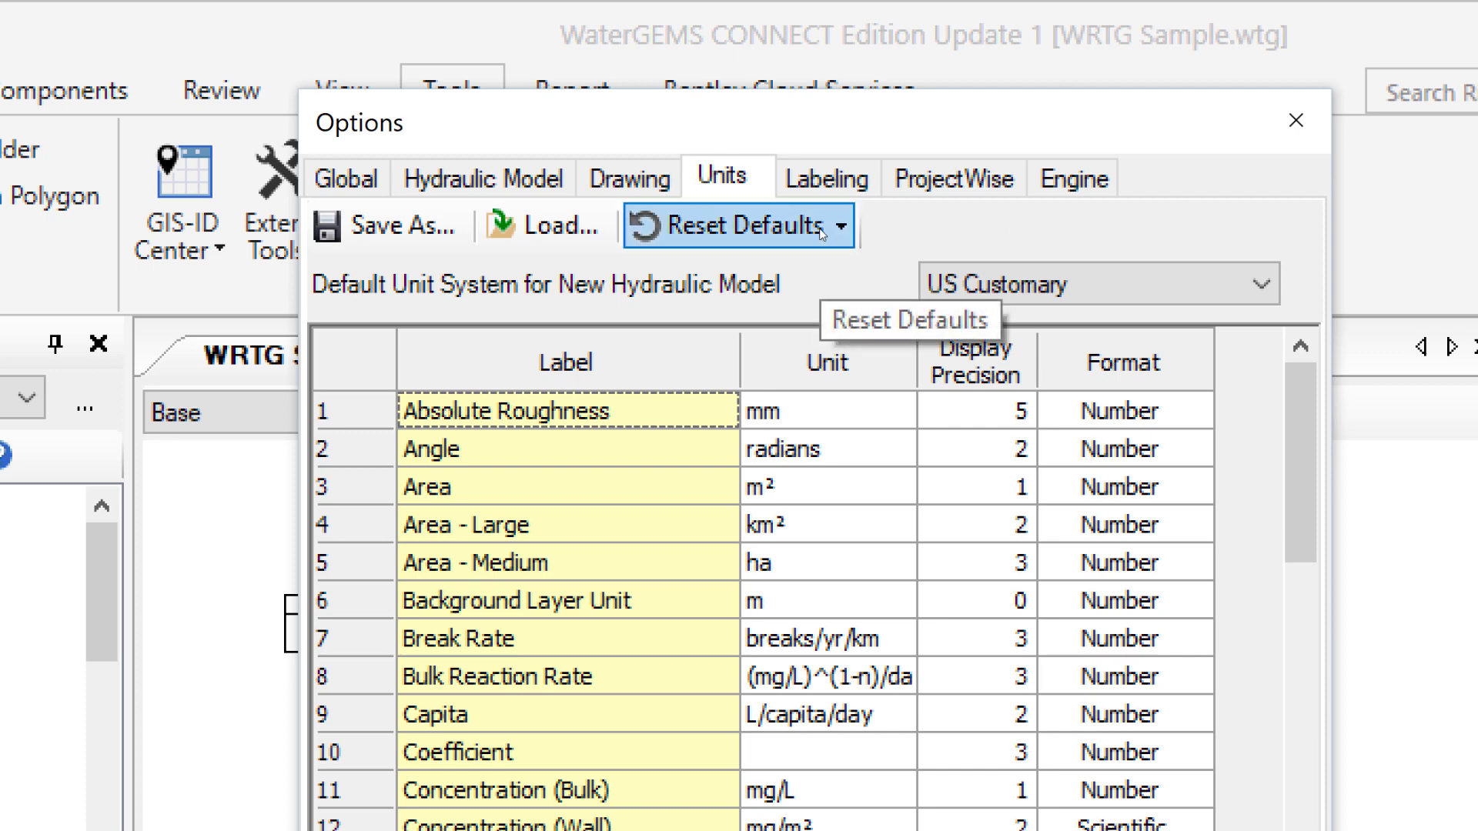
Reset all units to US Customary defaults and review the list (feet, degrees, acres, gpm)
click(838, 224)
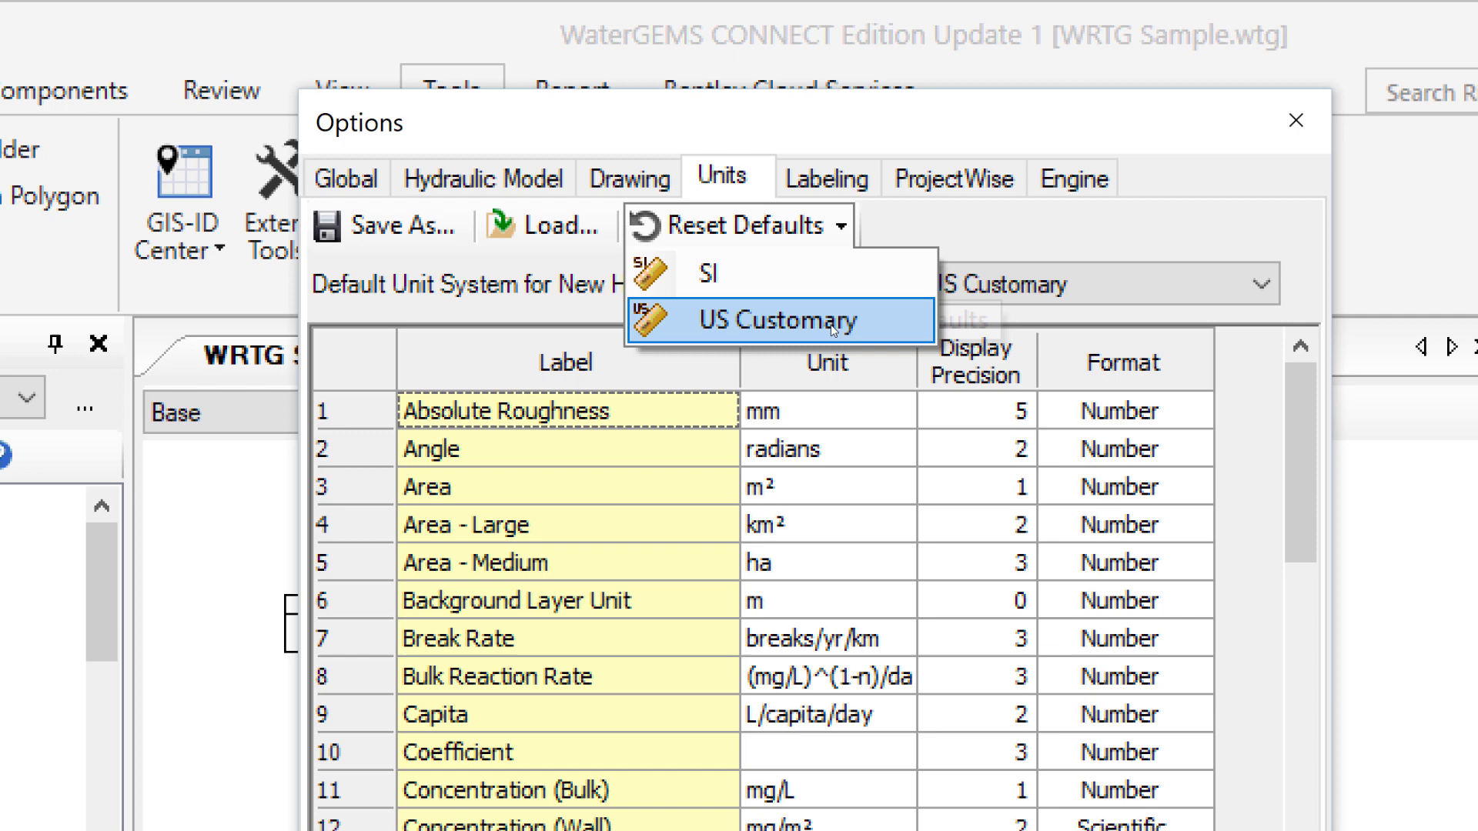
click(773, 320)
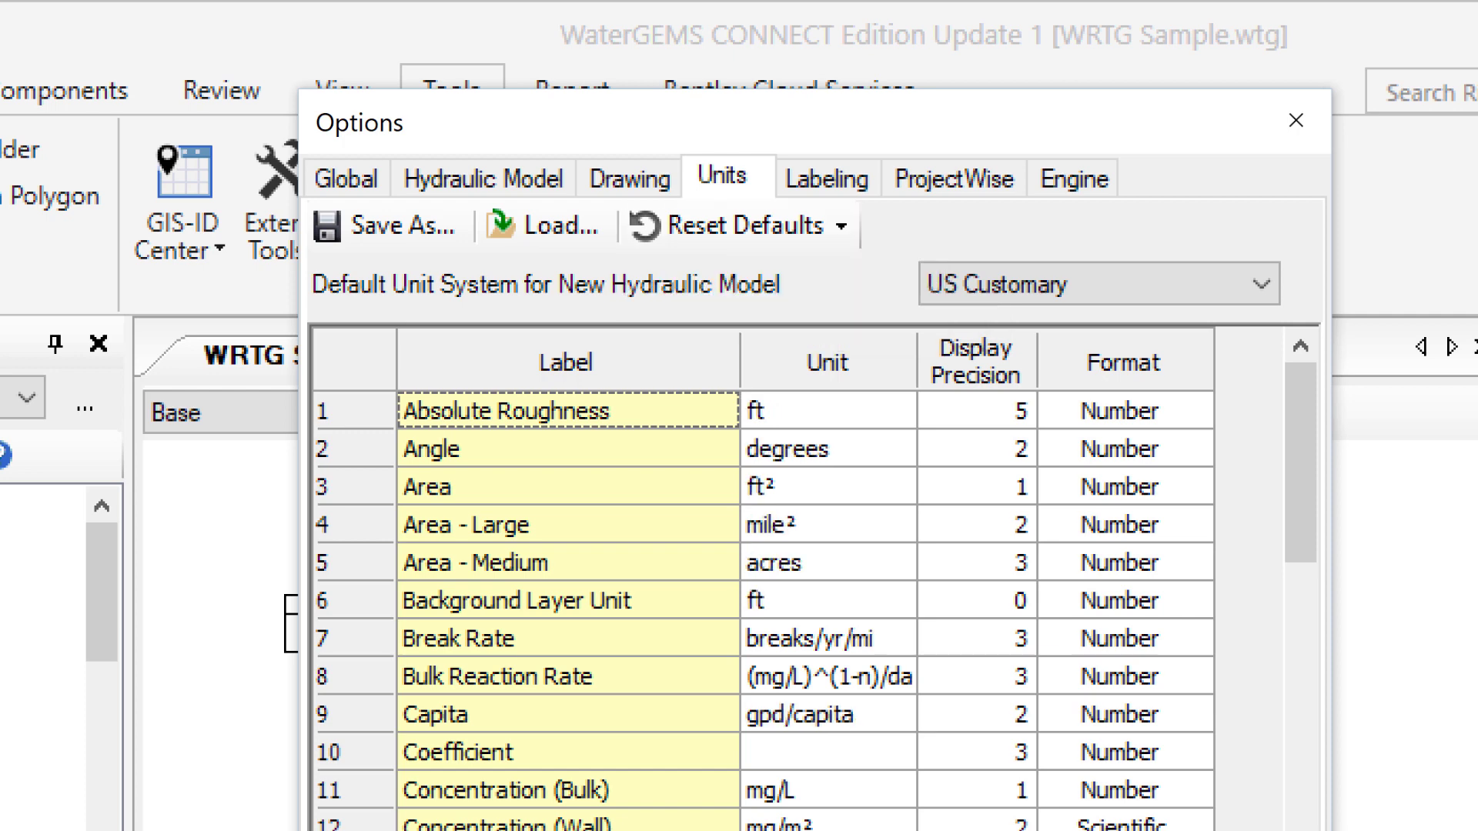
mouse_move(871, 339)
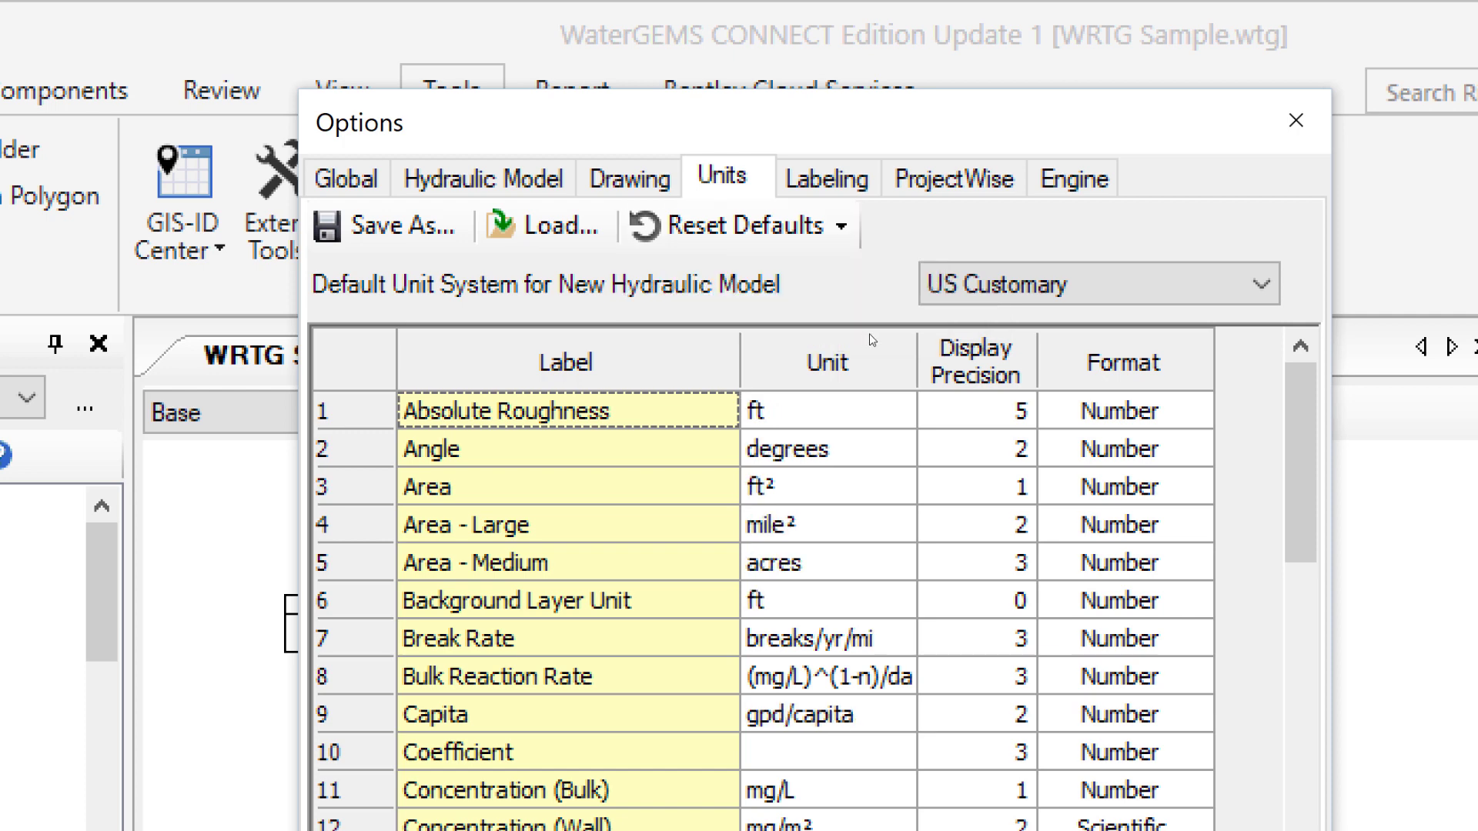
scroll(down, 3)
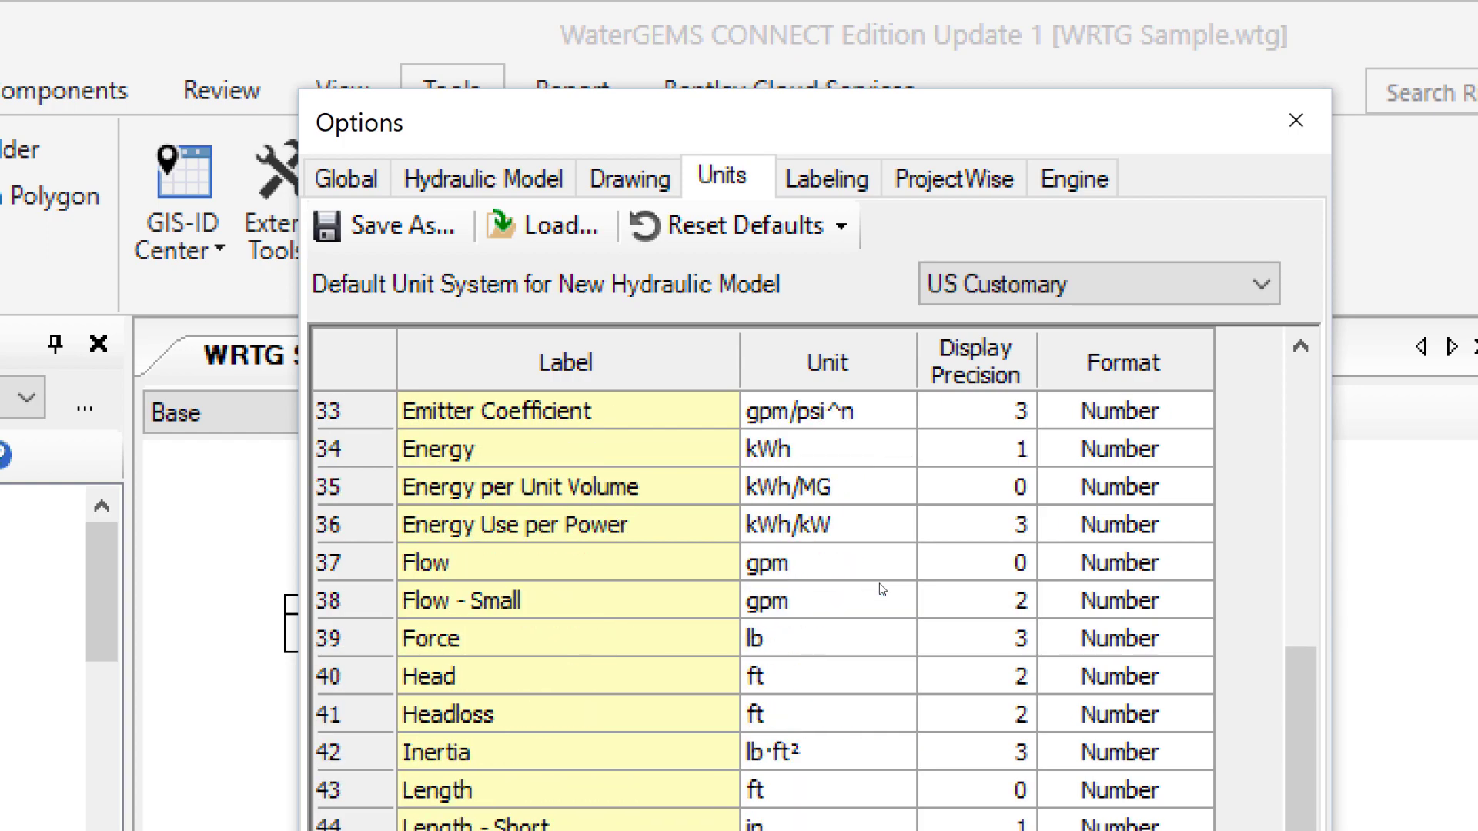
scroll(up, 3)
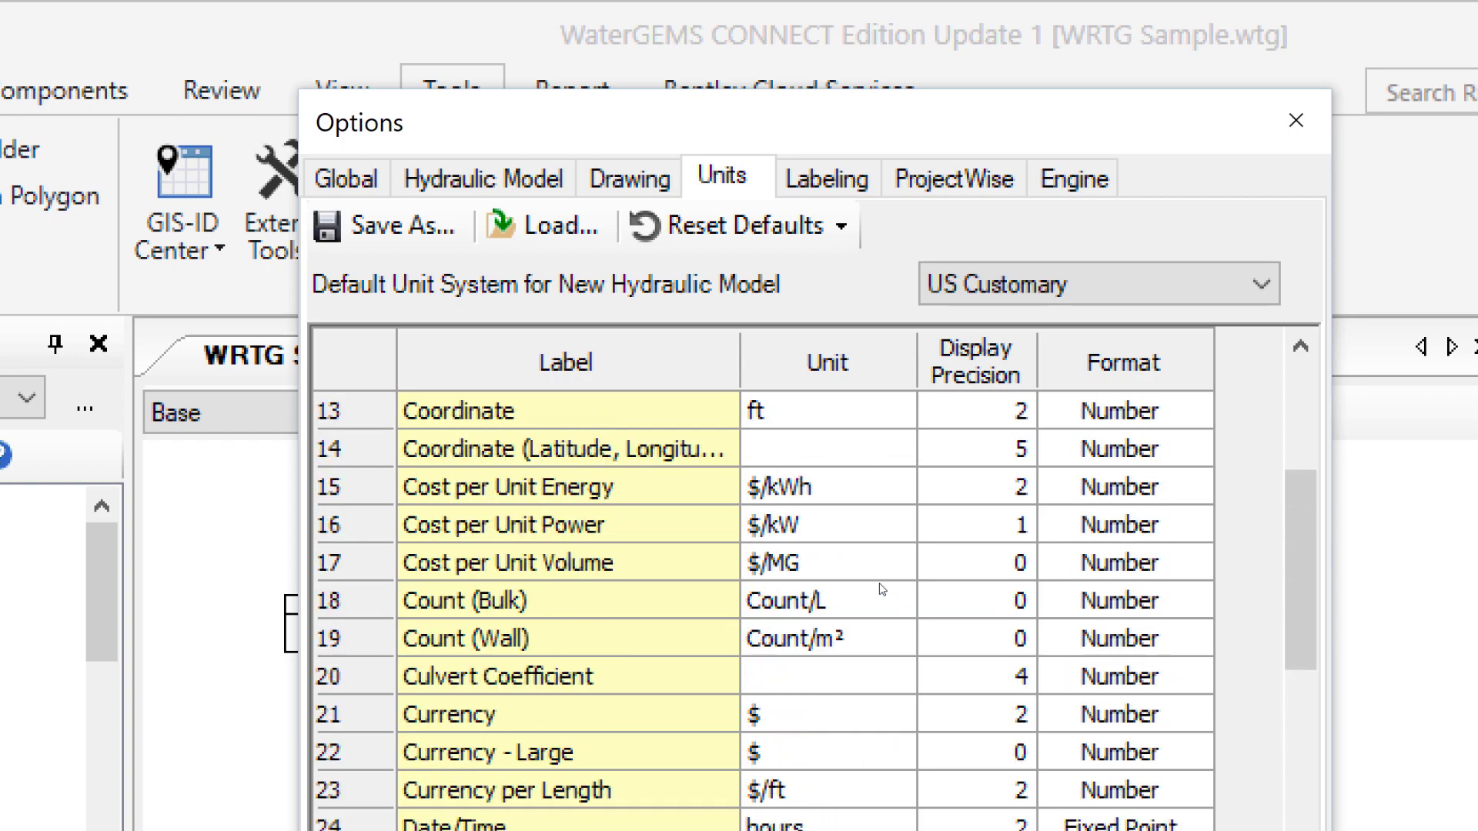
scroll(up, 3)
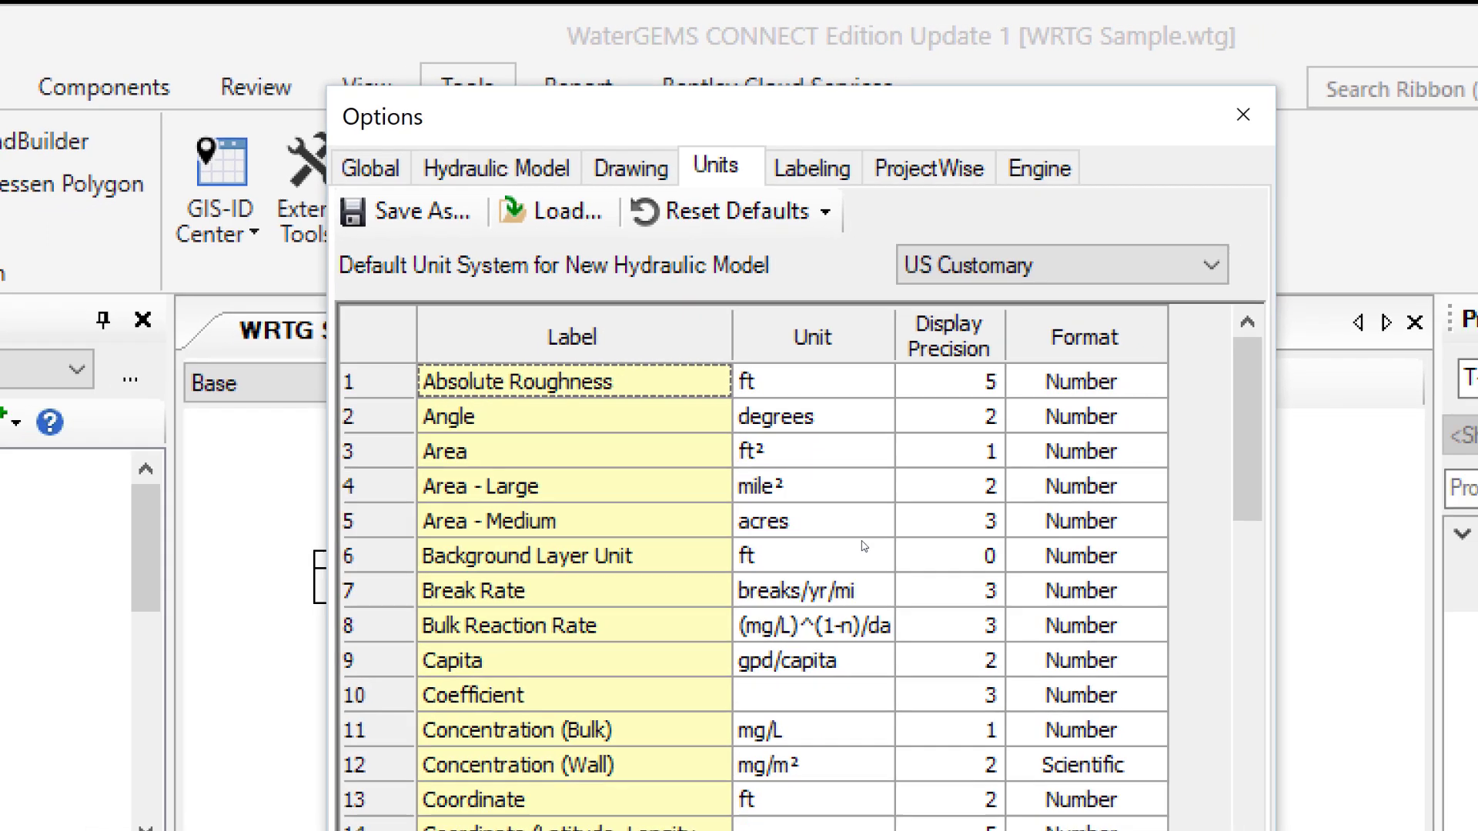
Apply the US Customary units, then recheck the Area unit entry and close the options
click(1243, 113)
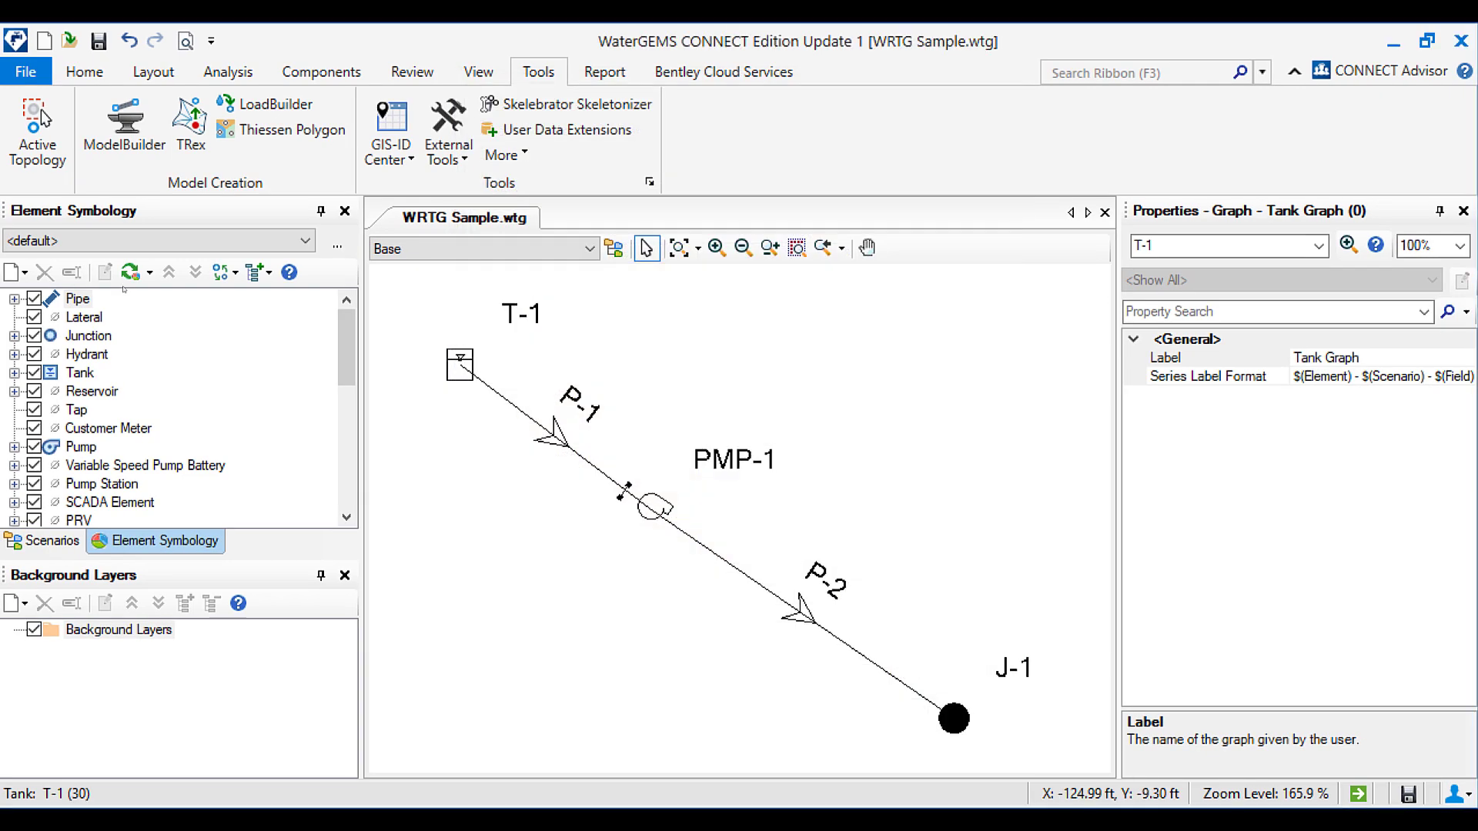
mouse_move(406, 351)
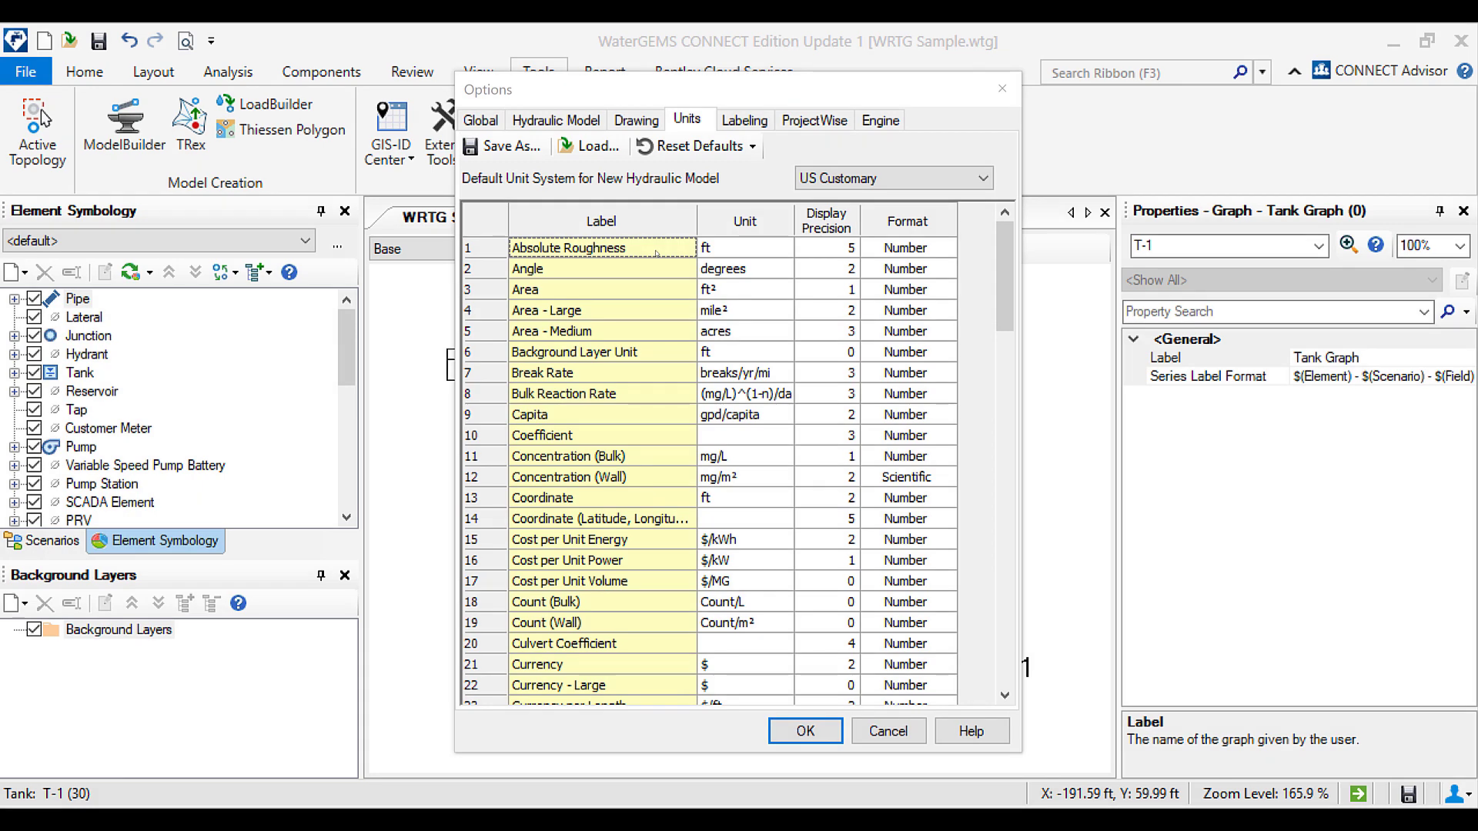
mouse_move(645, 298)
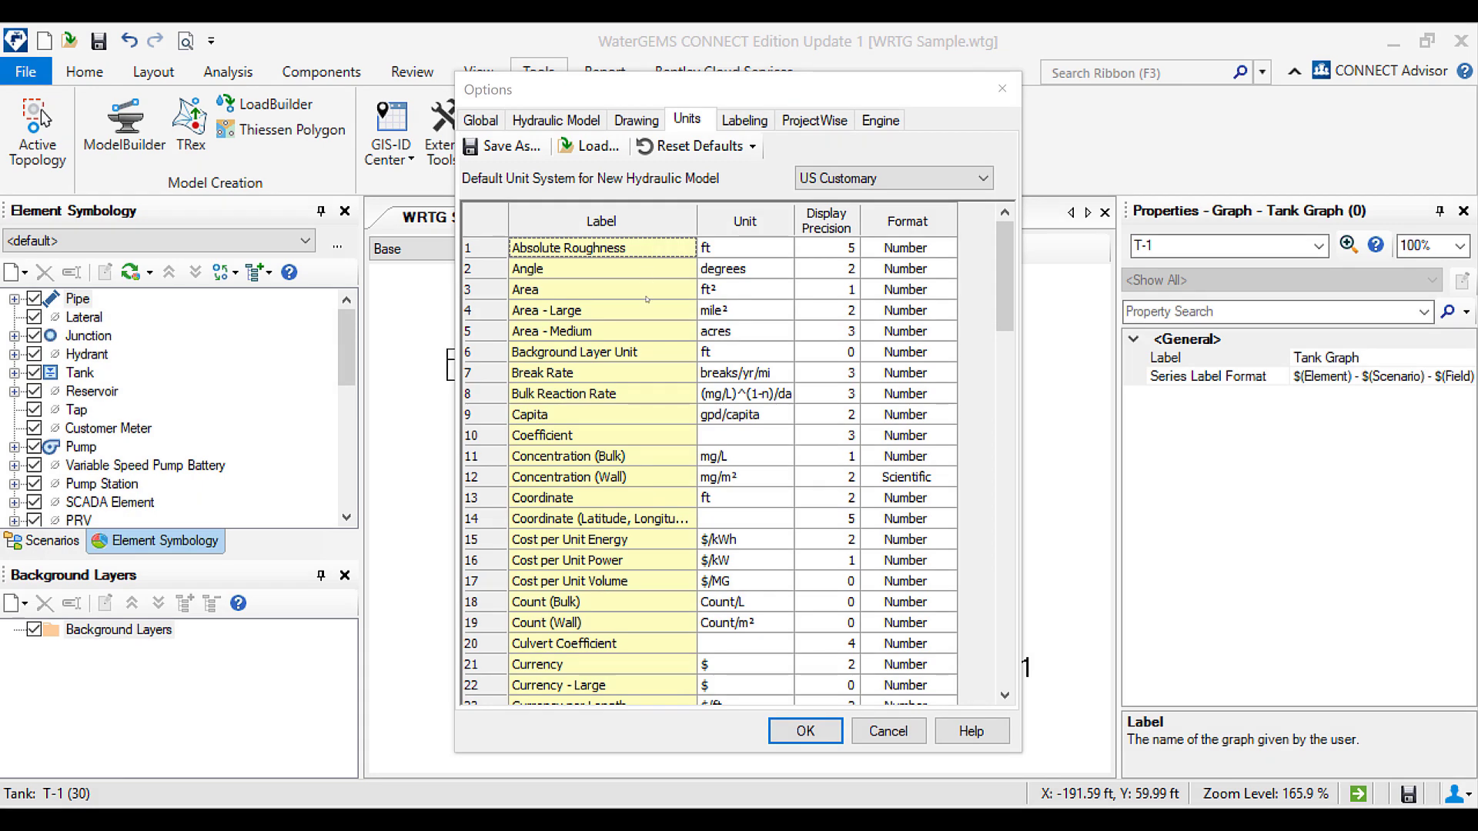
click(600, 290)
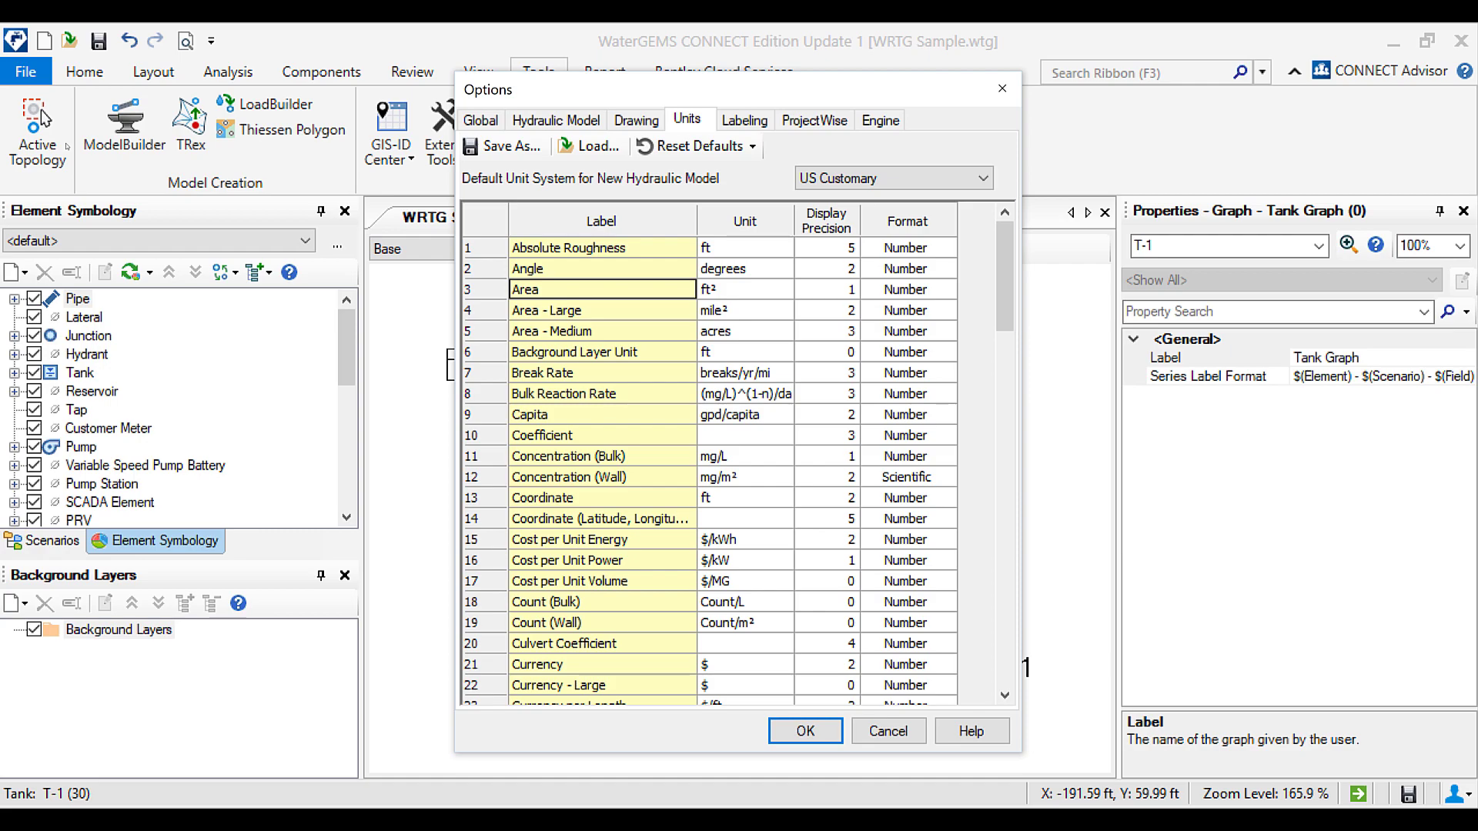
mouse_move(782, 291)
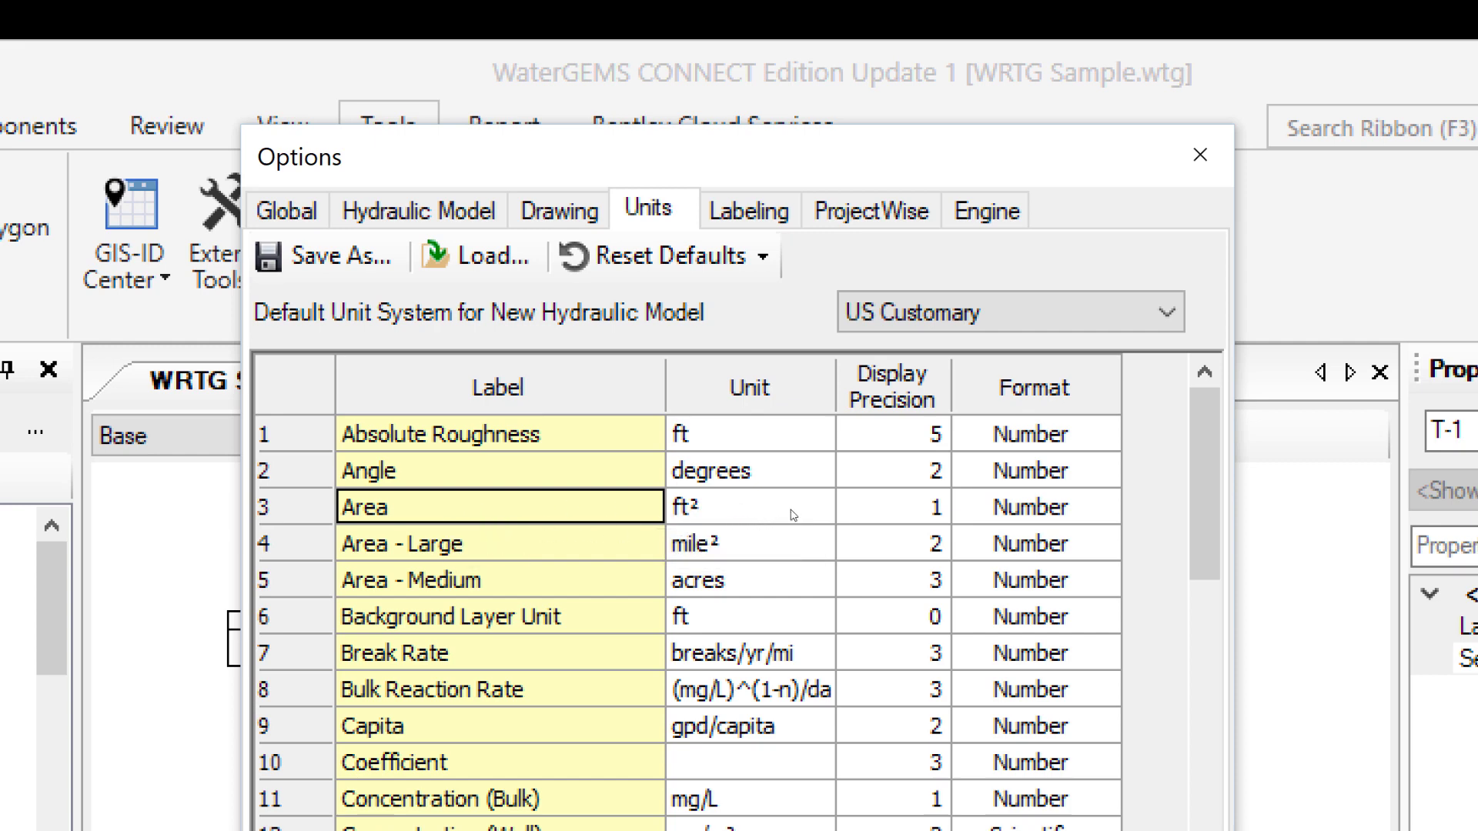
click(745, 506)
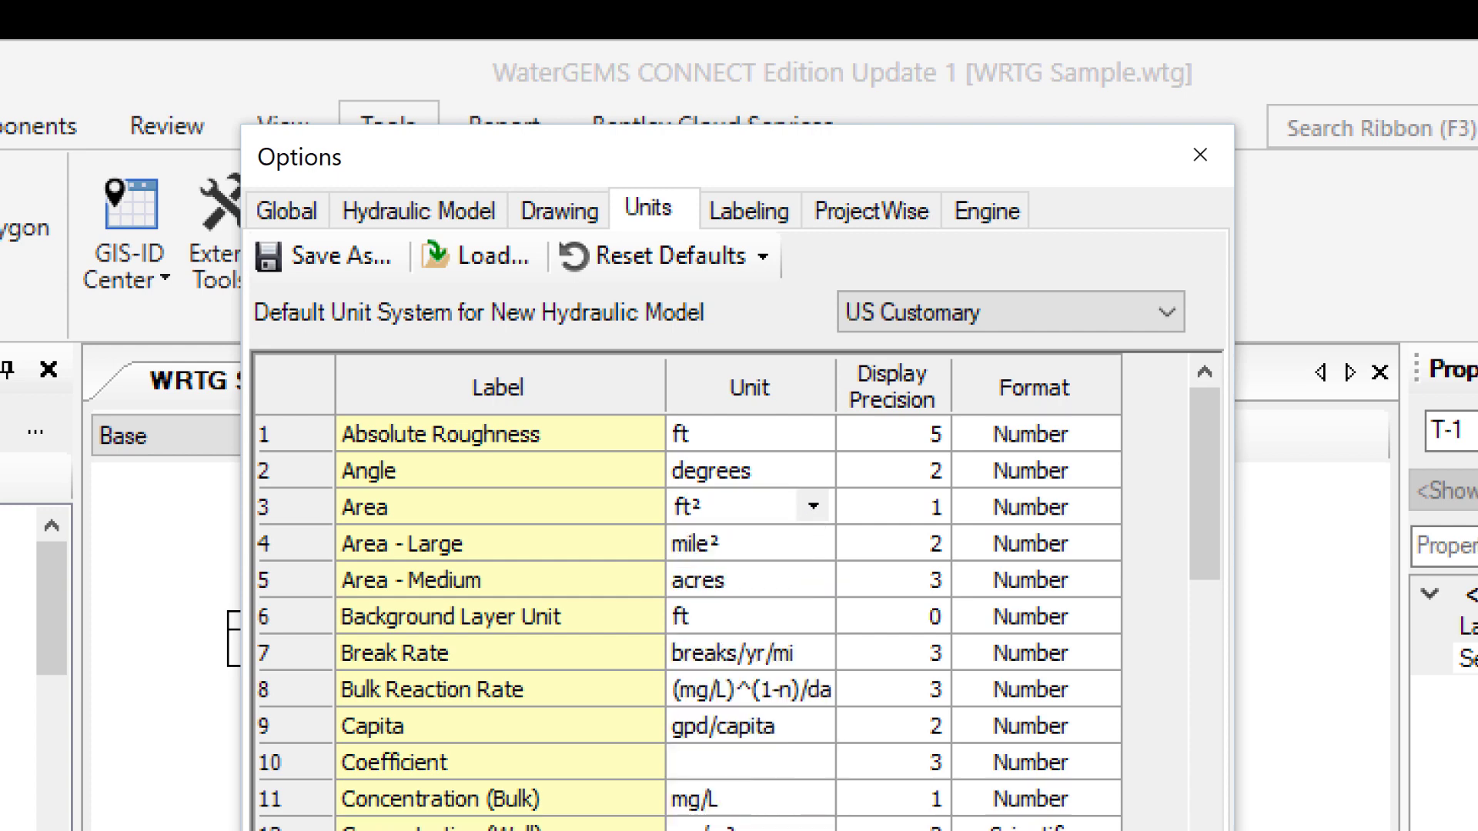
click(740, 507)
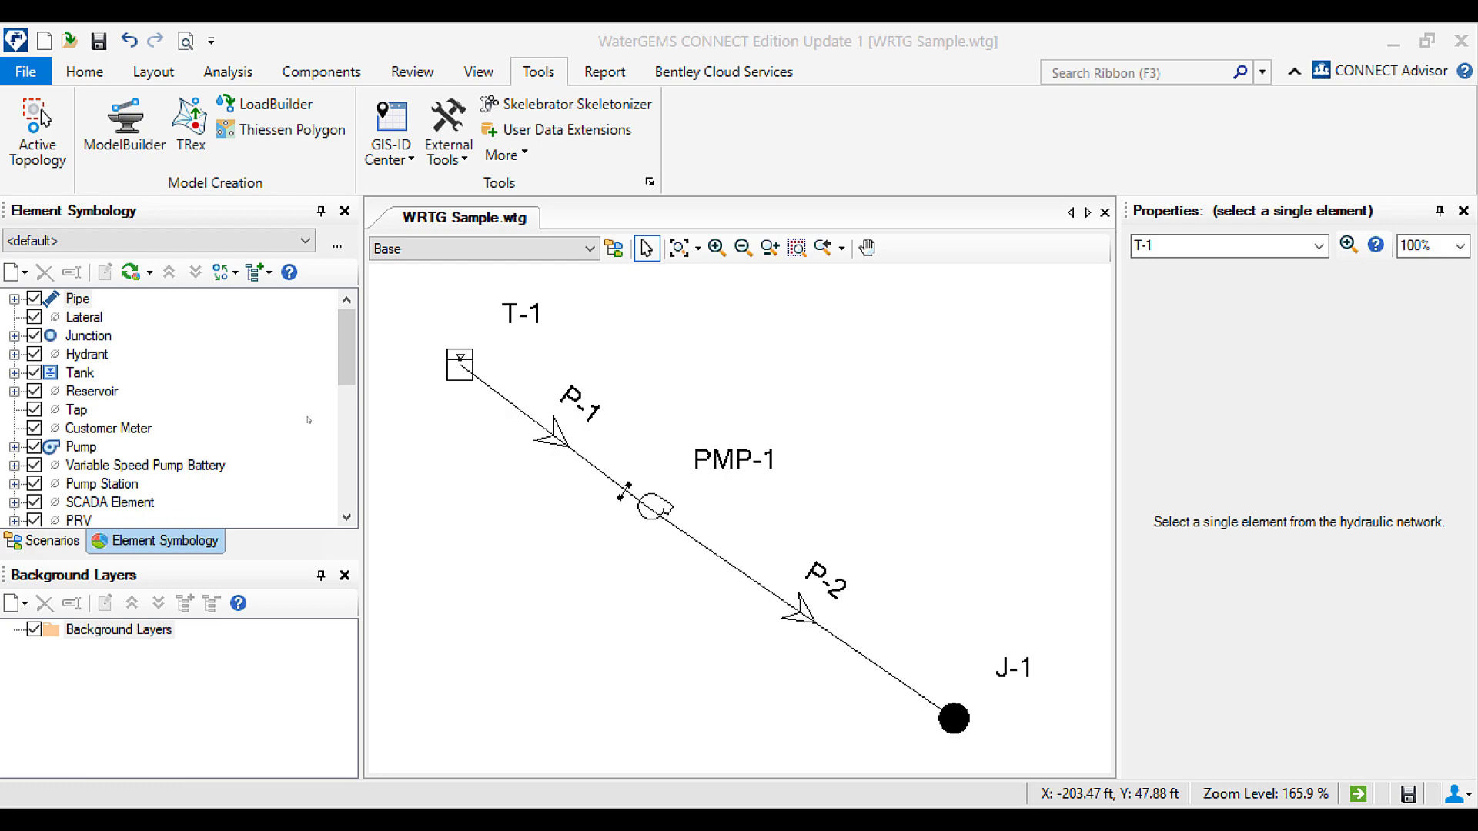
Display tank T-1's elevations in metres (base 100 m, maximum 106 m)
click(458, 365)
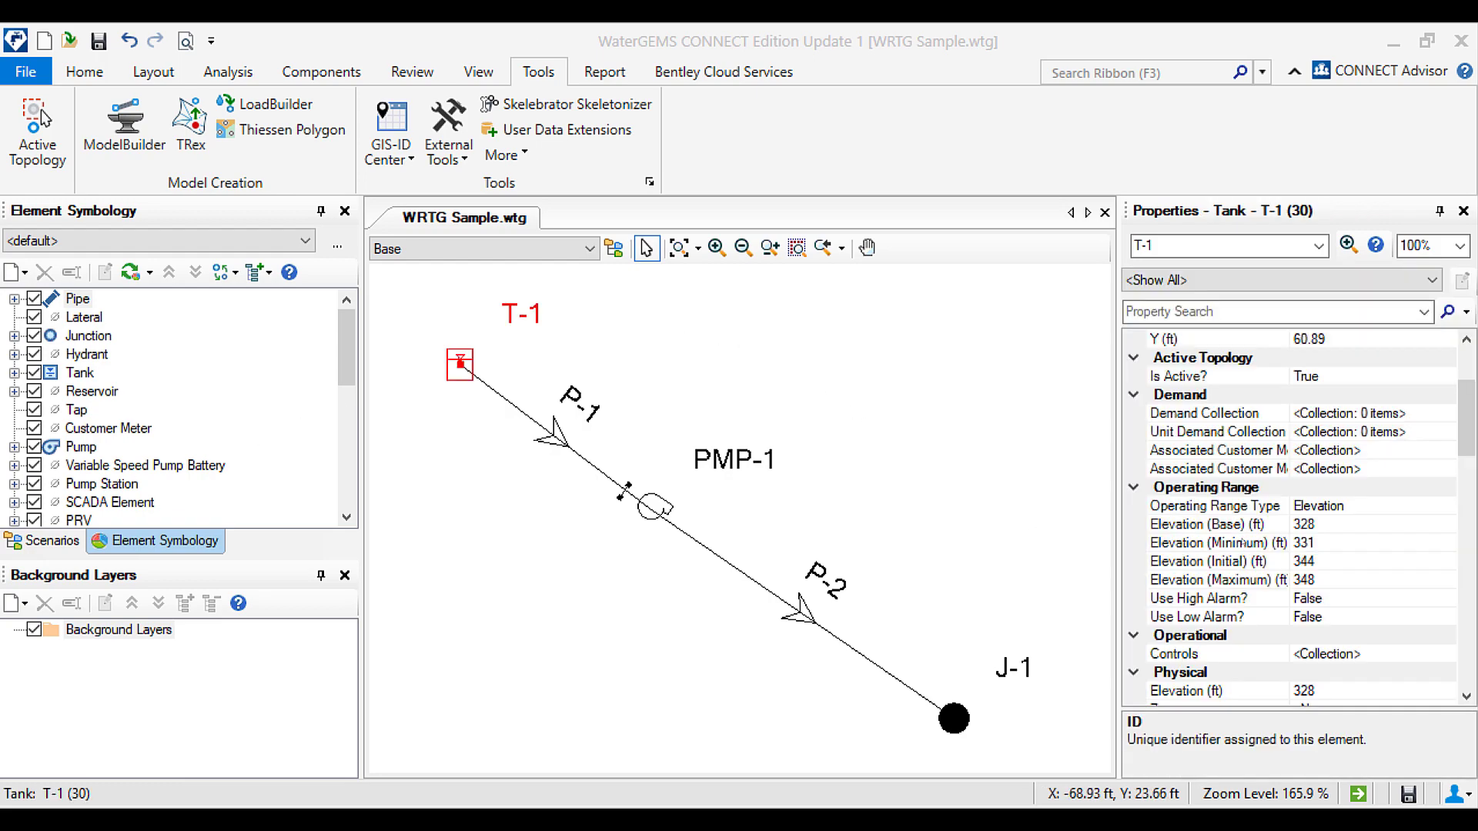
scroll(down, 3)
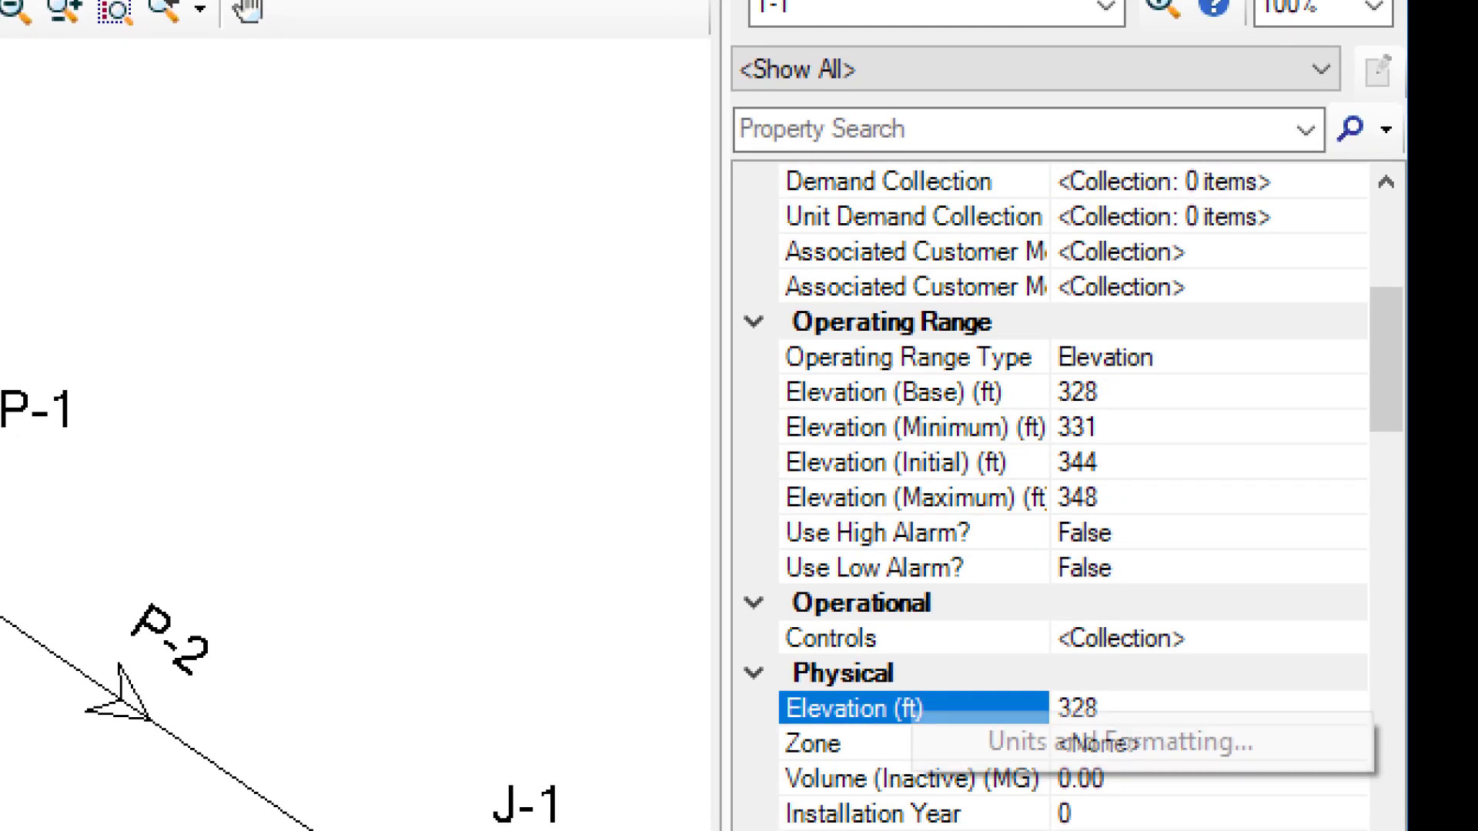
mouse_move(973, 754)
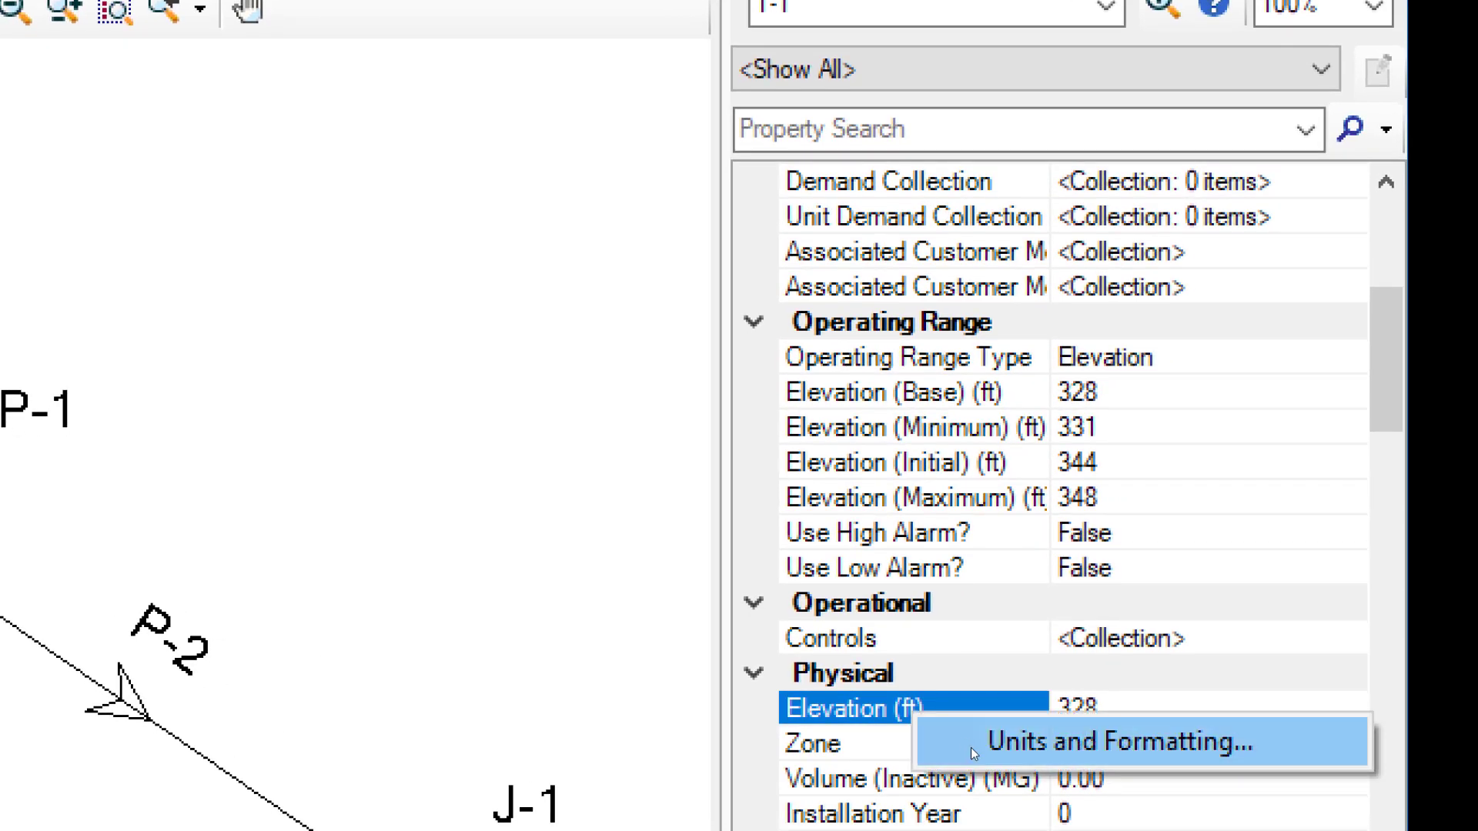
click(1114, 741)
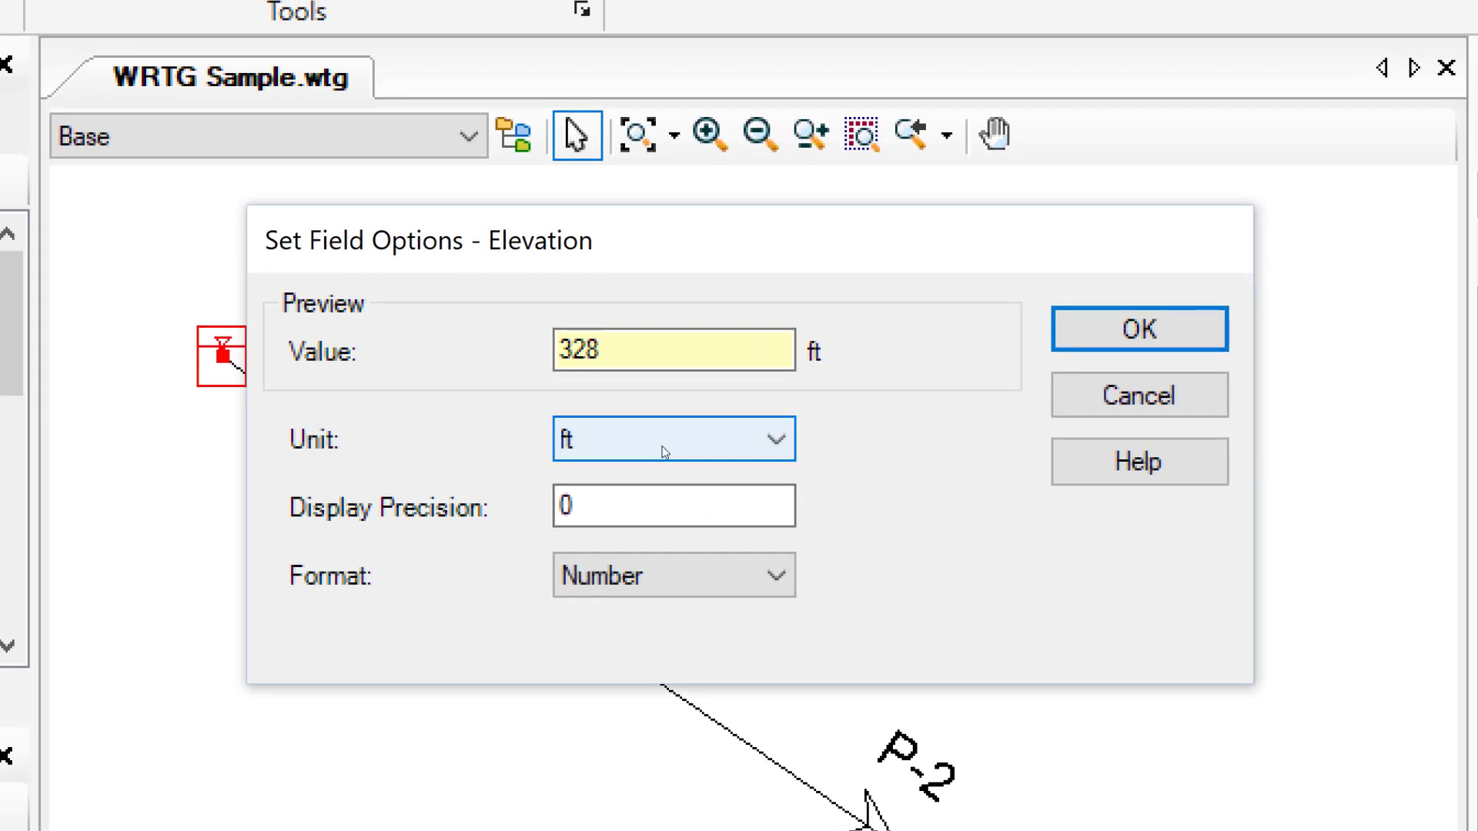
click(673, 439)
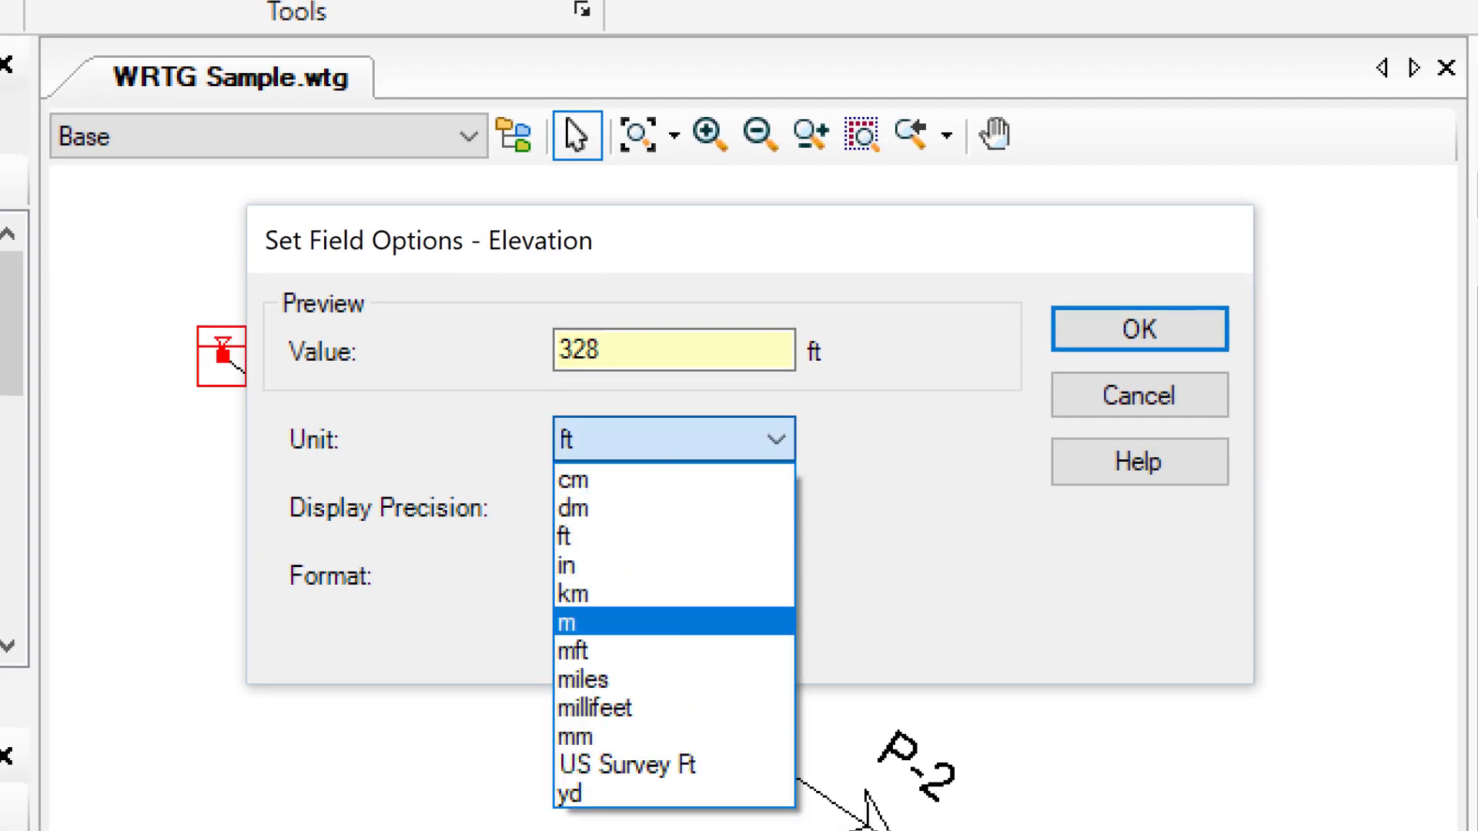
click(567, 622)
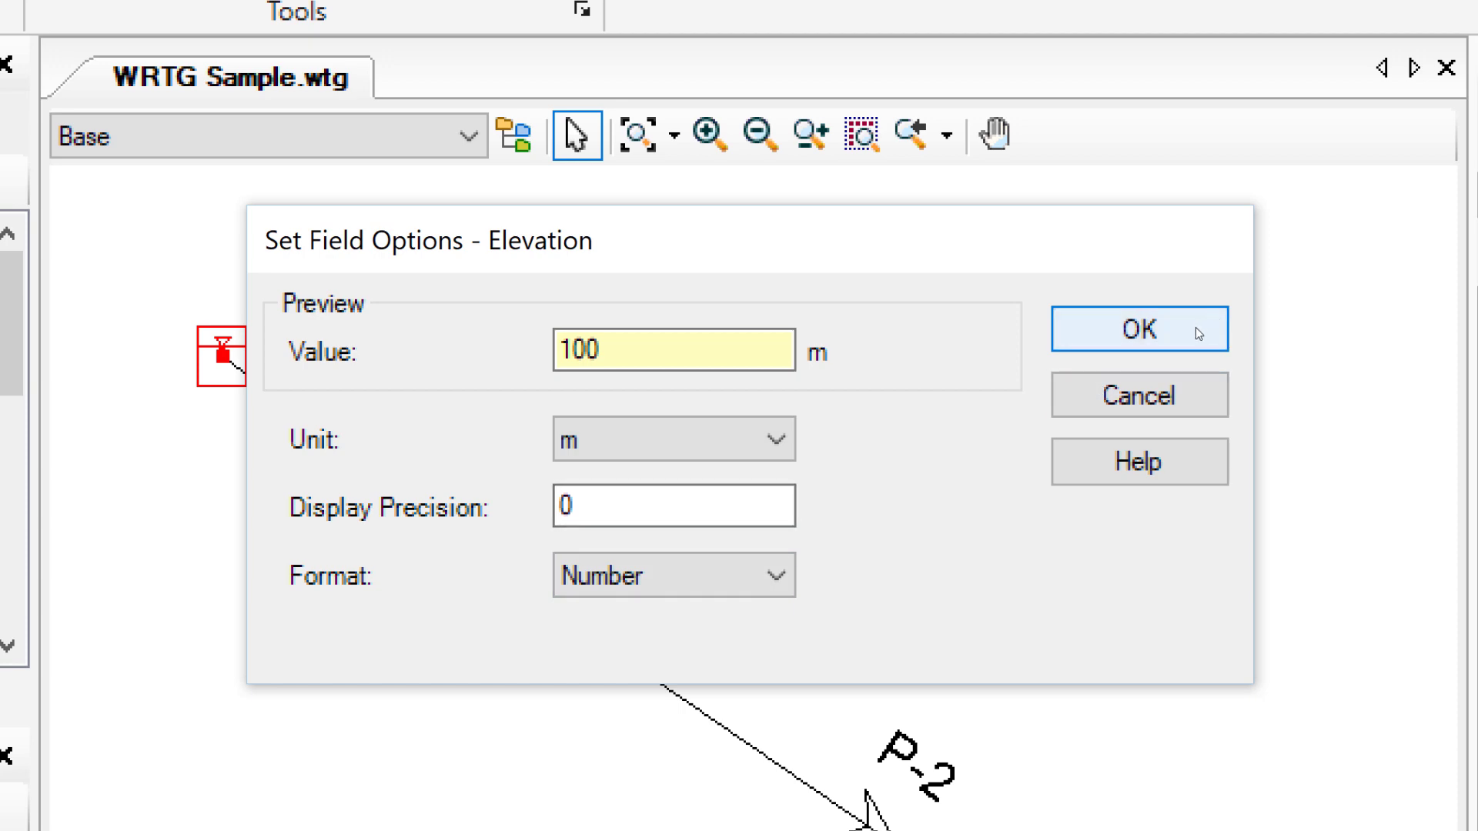
click(1139, 329)
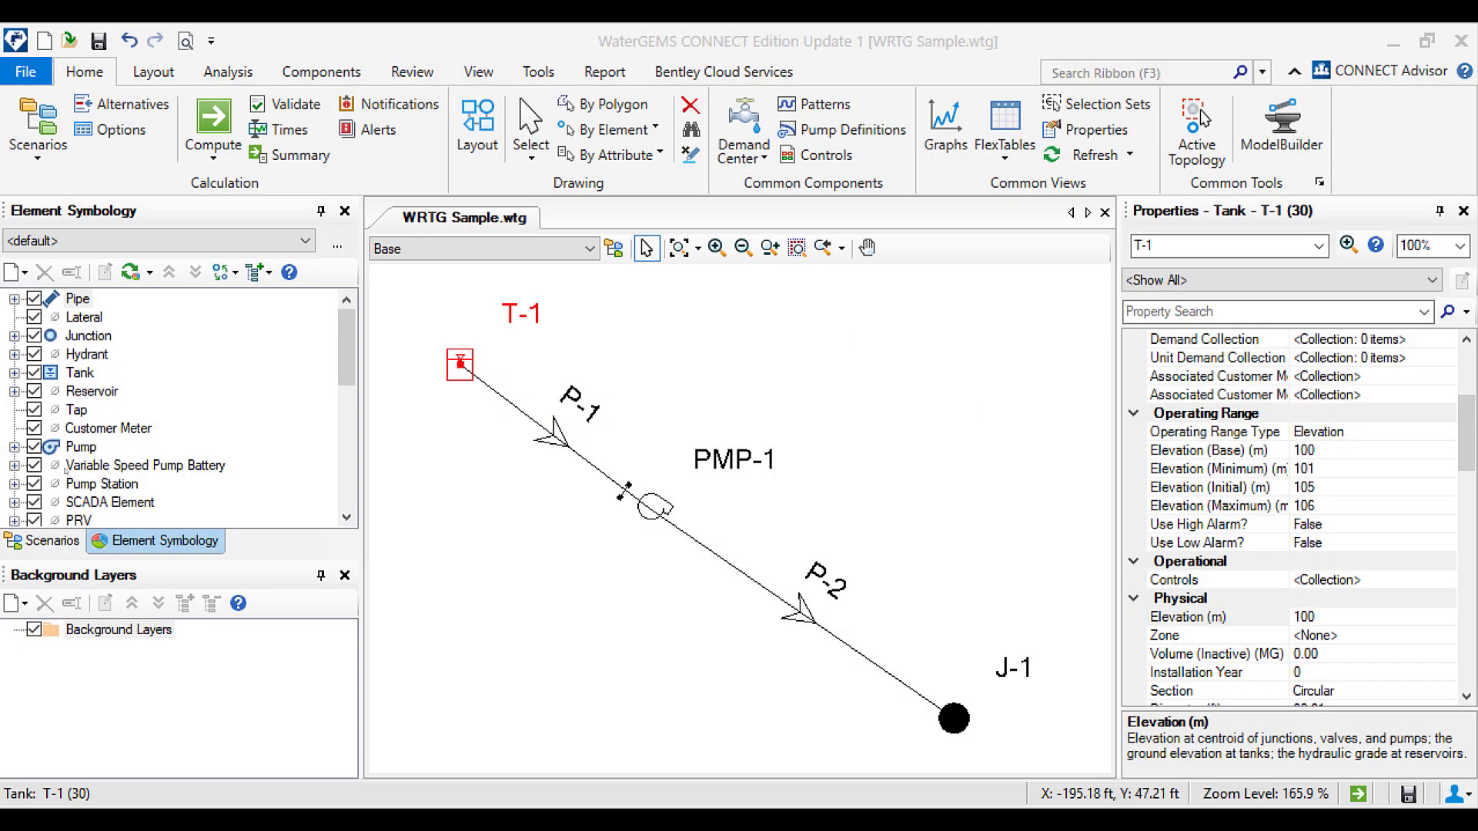
mouse_move(748, 271)
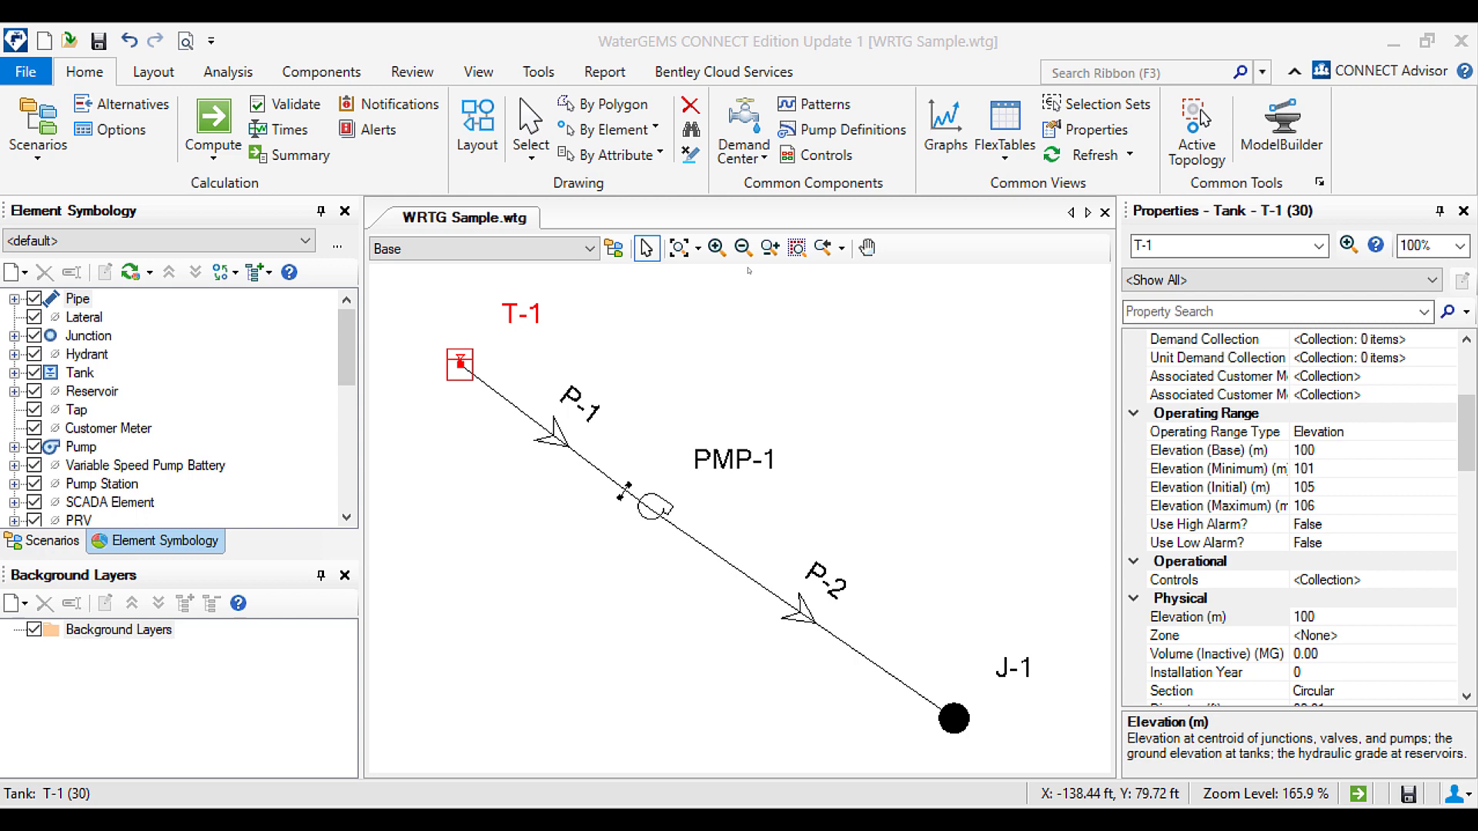
mouse_move(1004, 128)
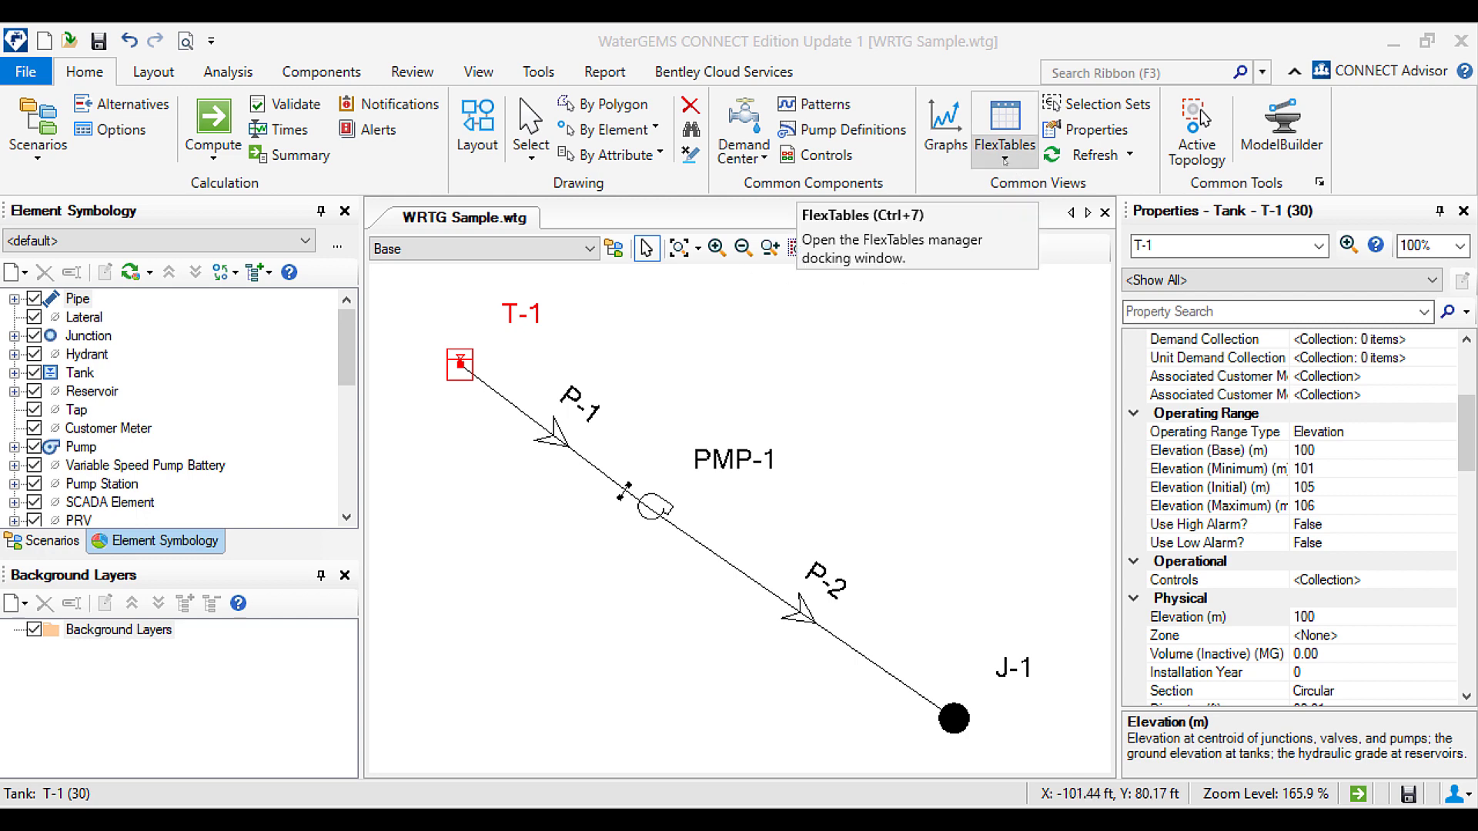
Pick a new unit for the Diameter column in the Pipe FlexTable
click(1004, 128)
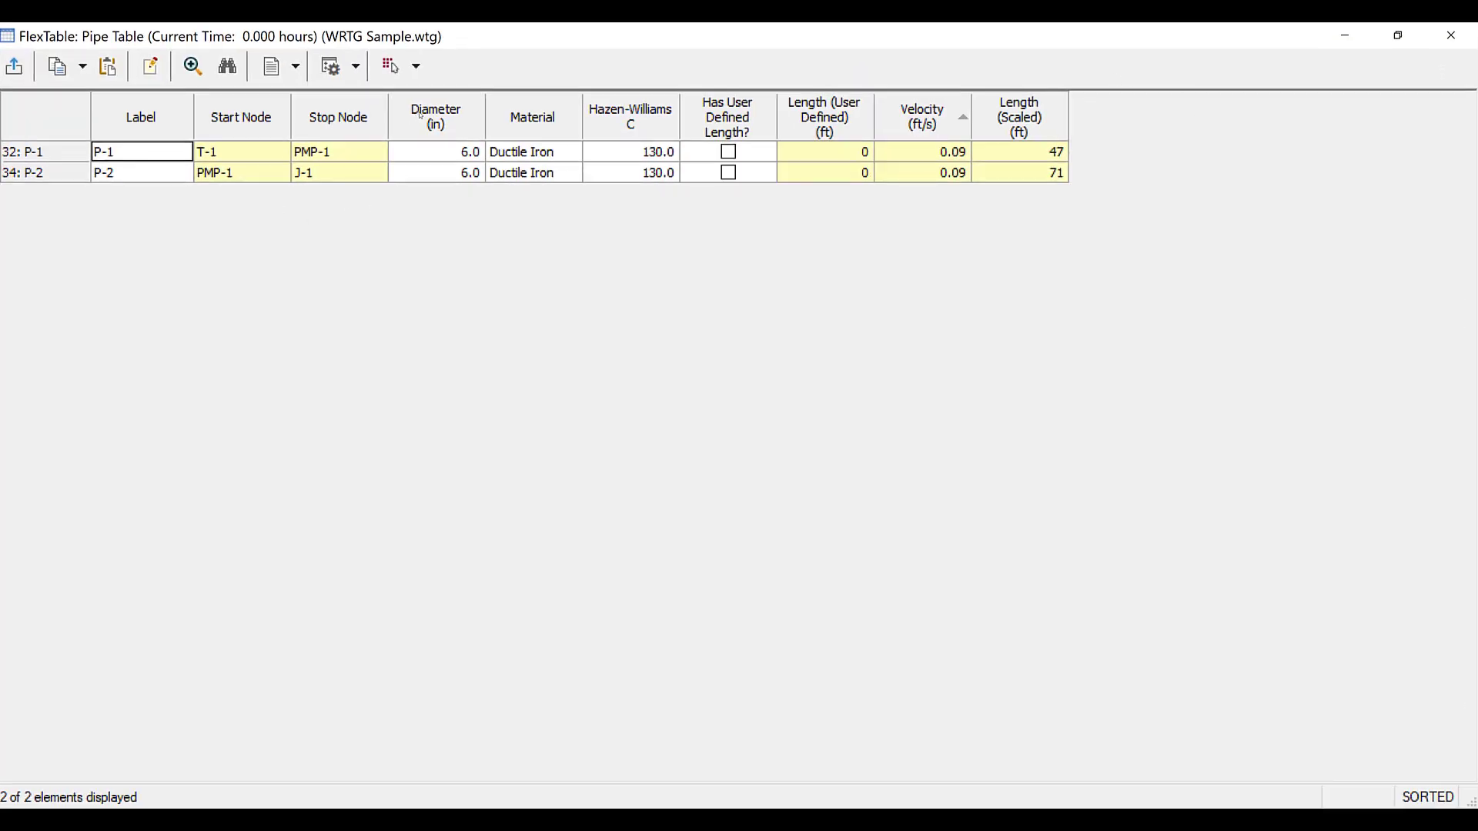
right_click(436, 115)
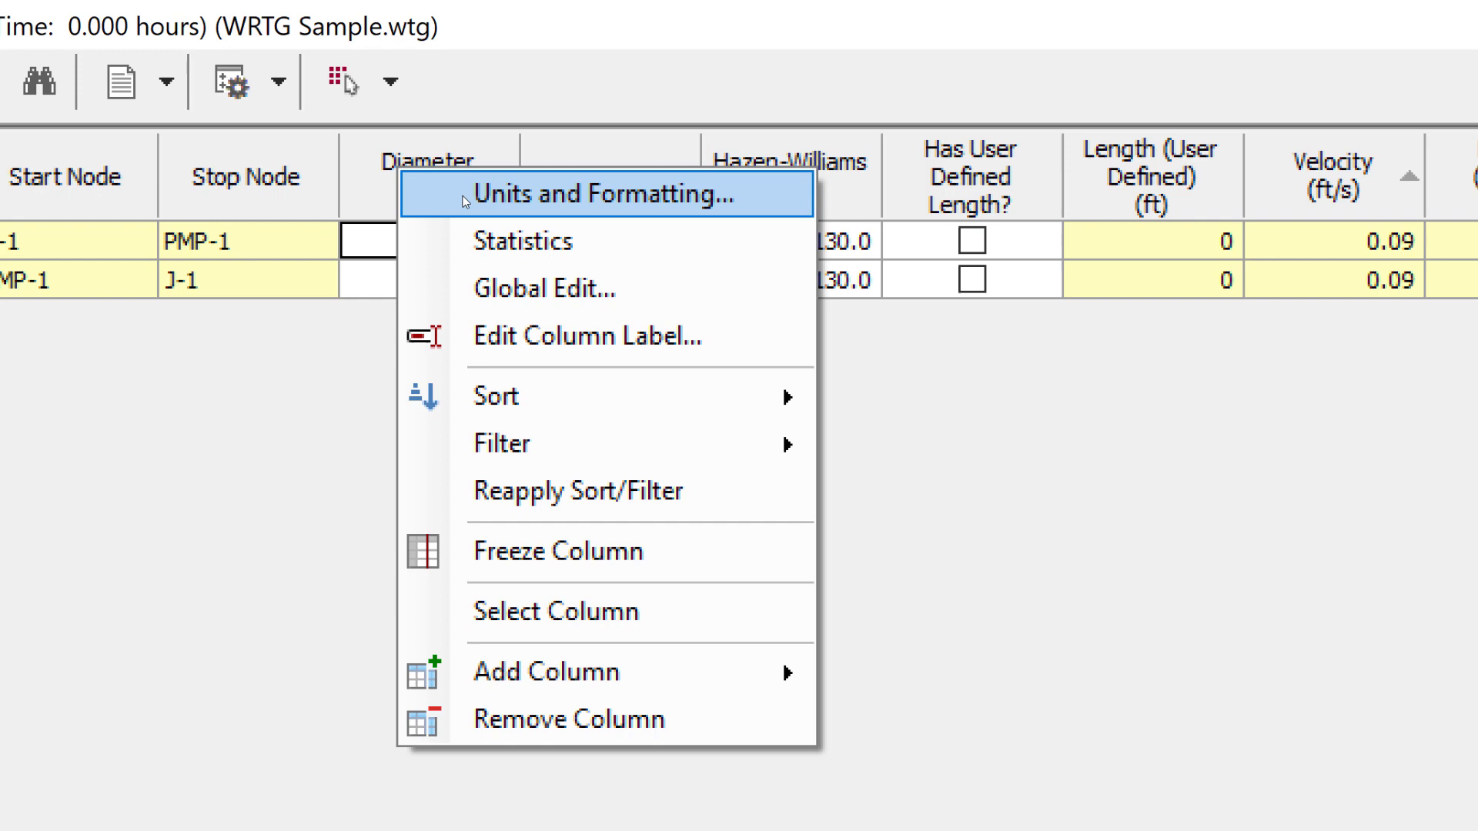
click(597, 194)
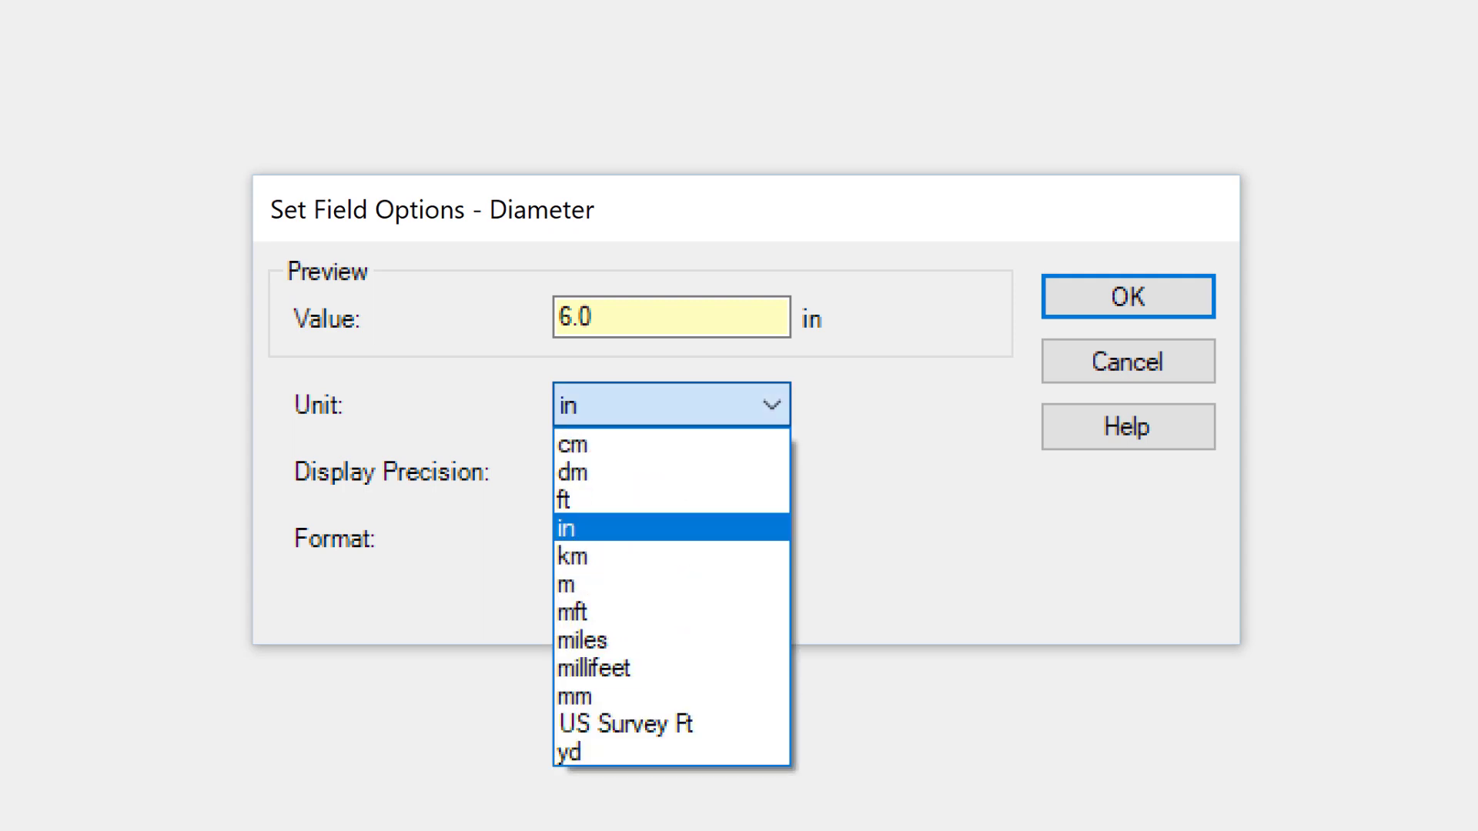
click(574, 696)
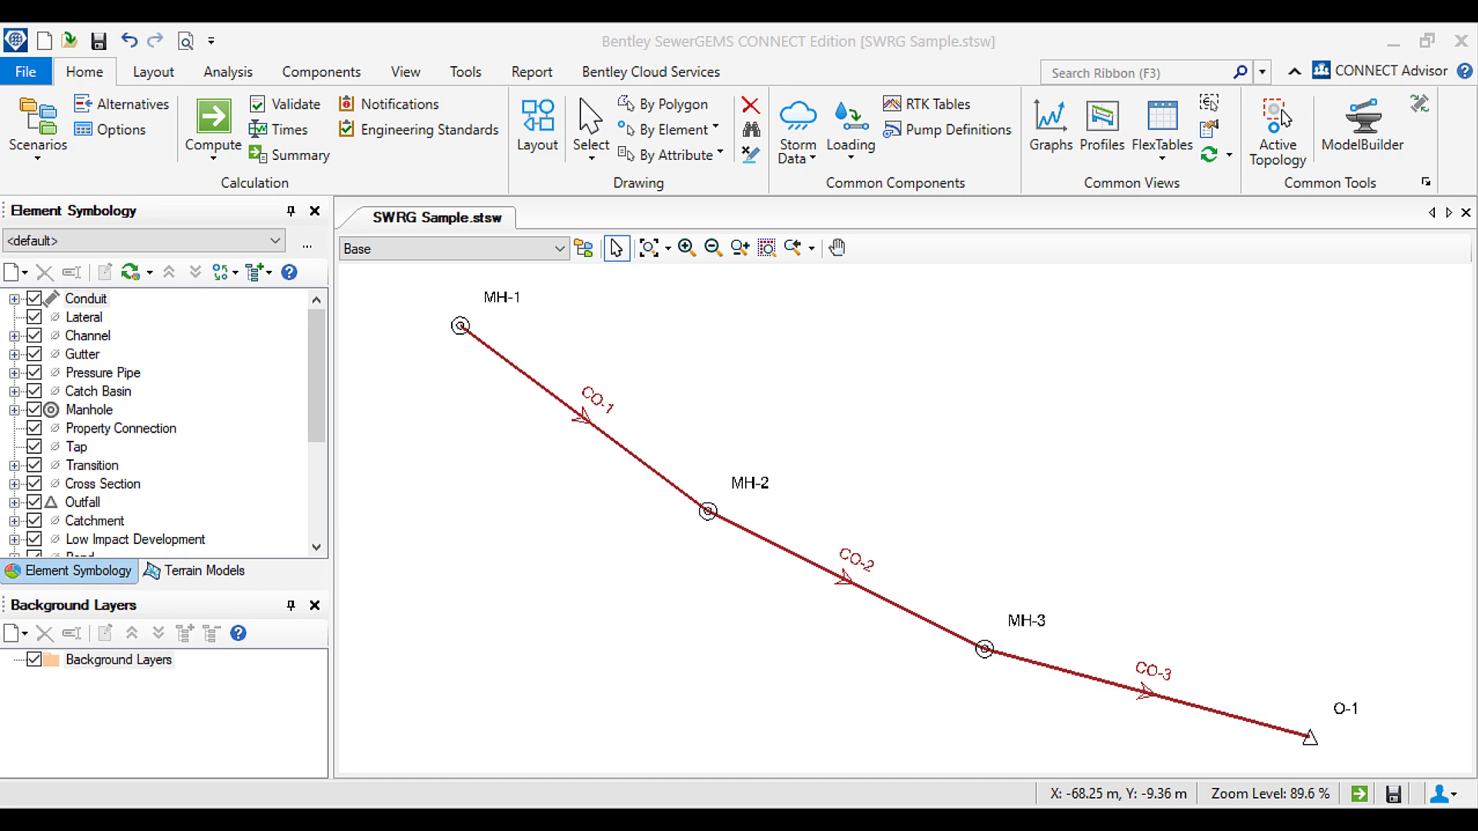
Show the profile's horizontal stations in feet via Profile Options > Axis
click(1099, 128)
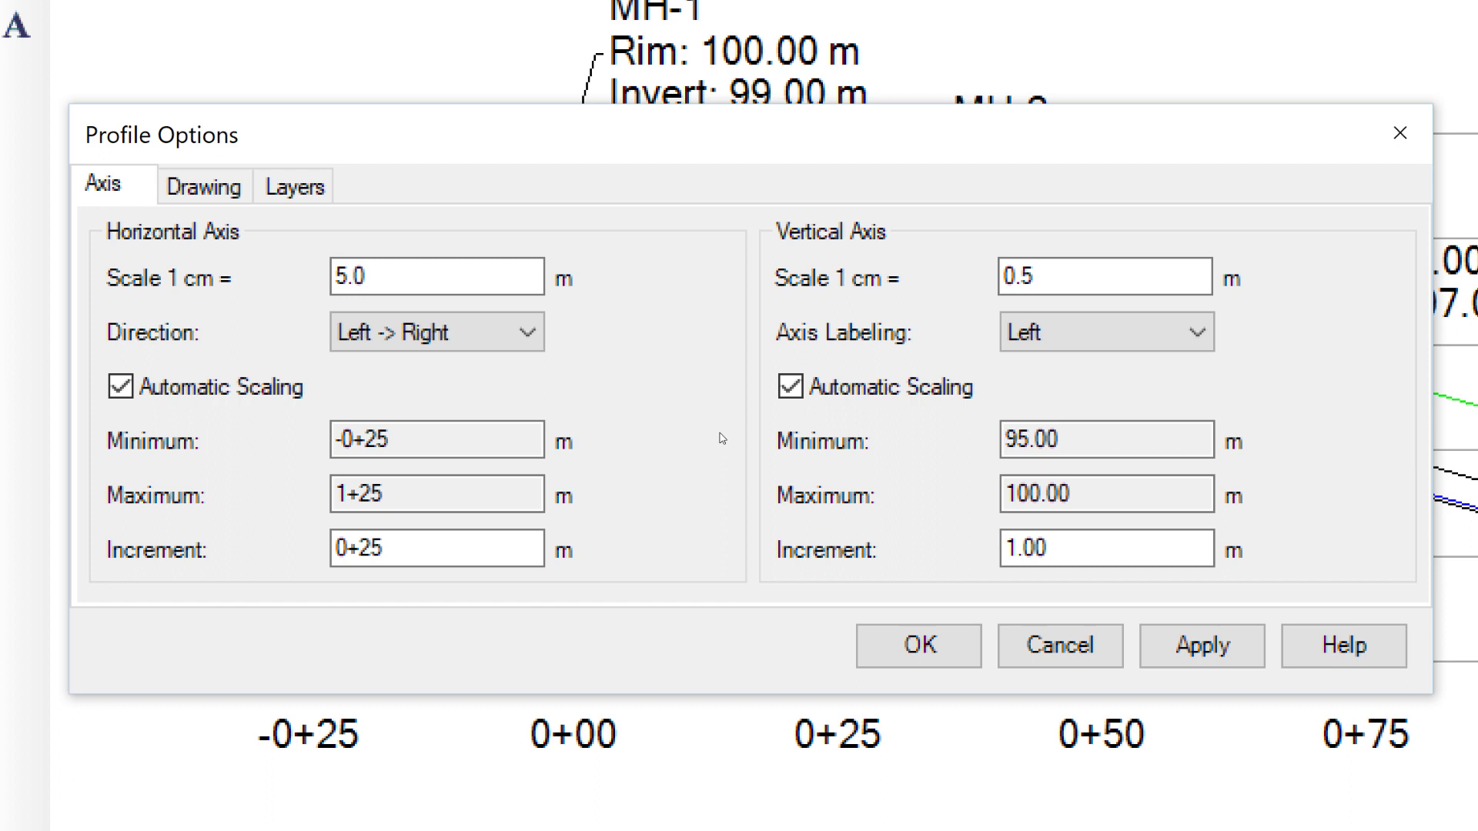
mouse_move(560, 448)
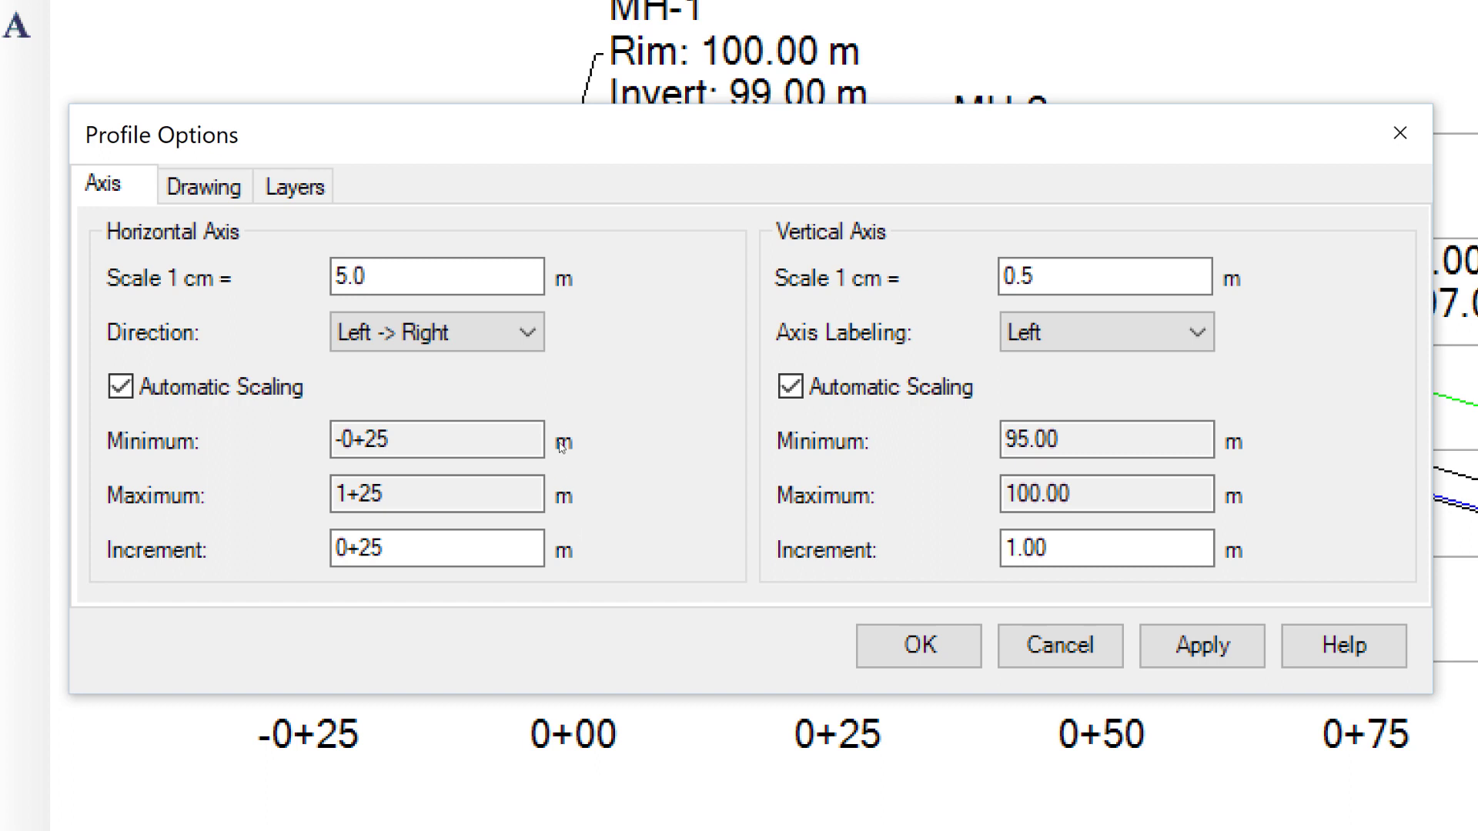
right_click(561, 443)
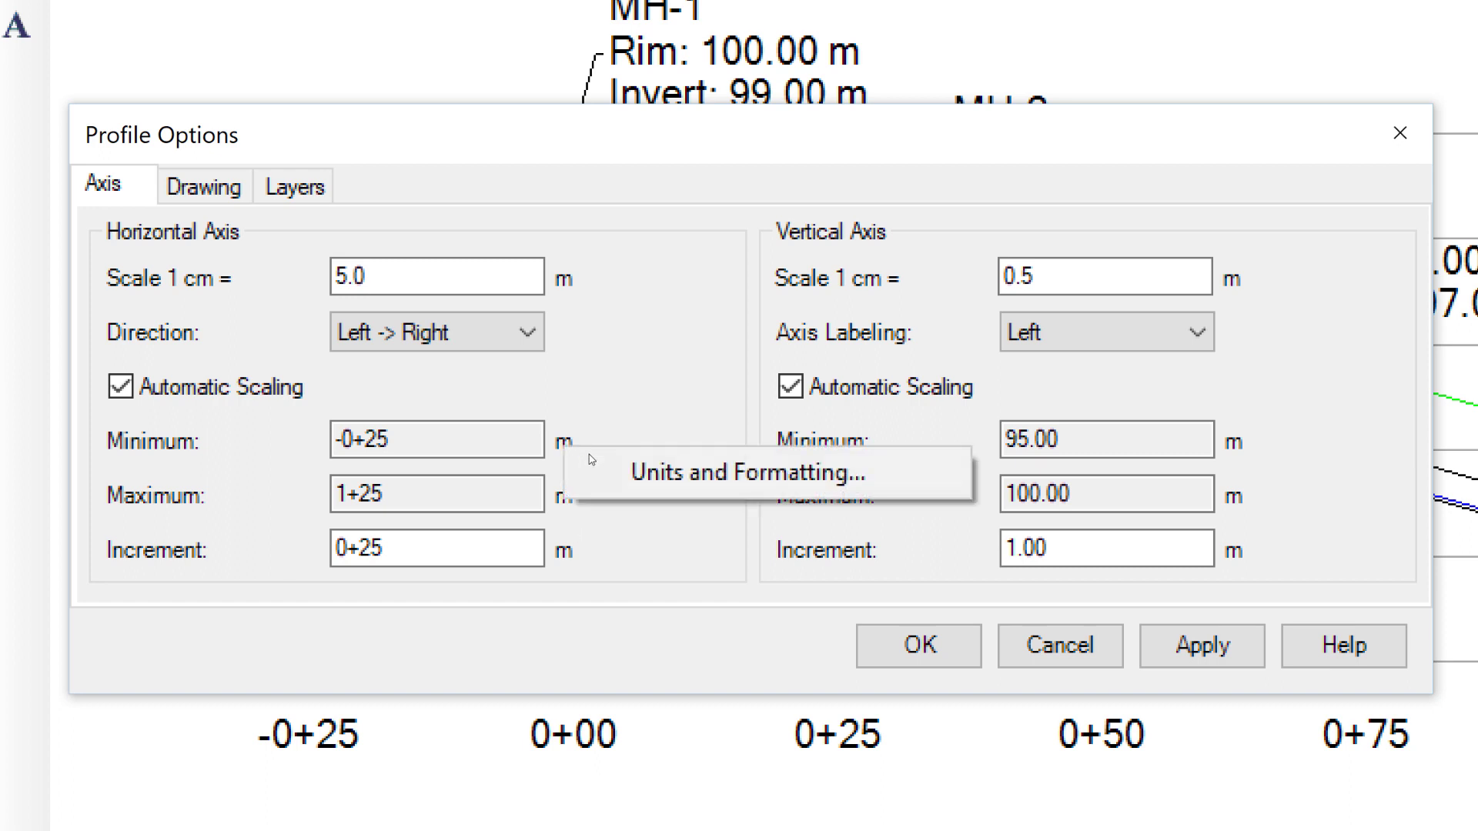
click(745, 471)
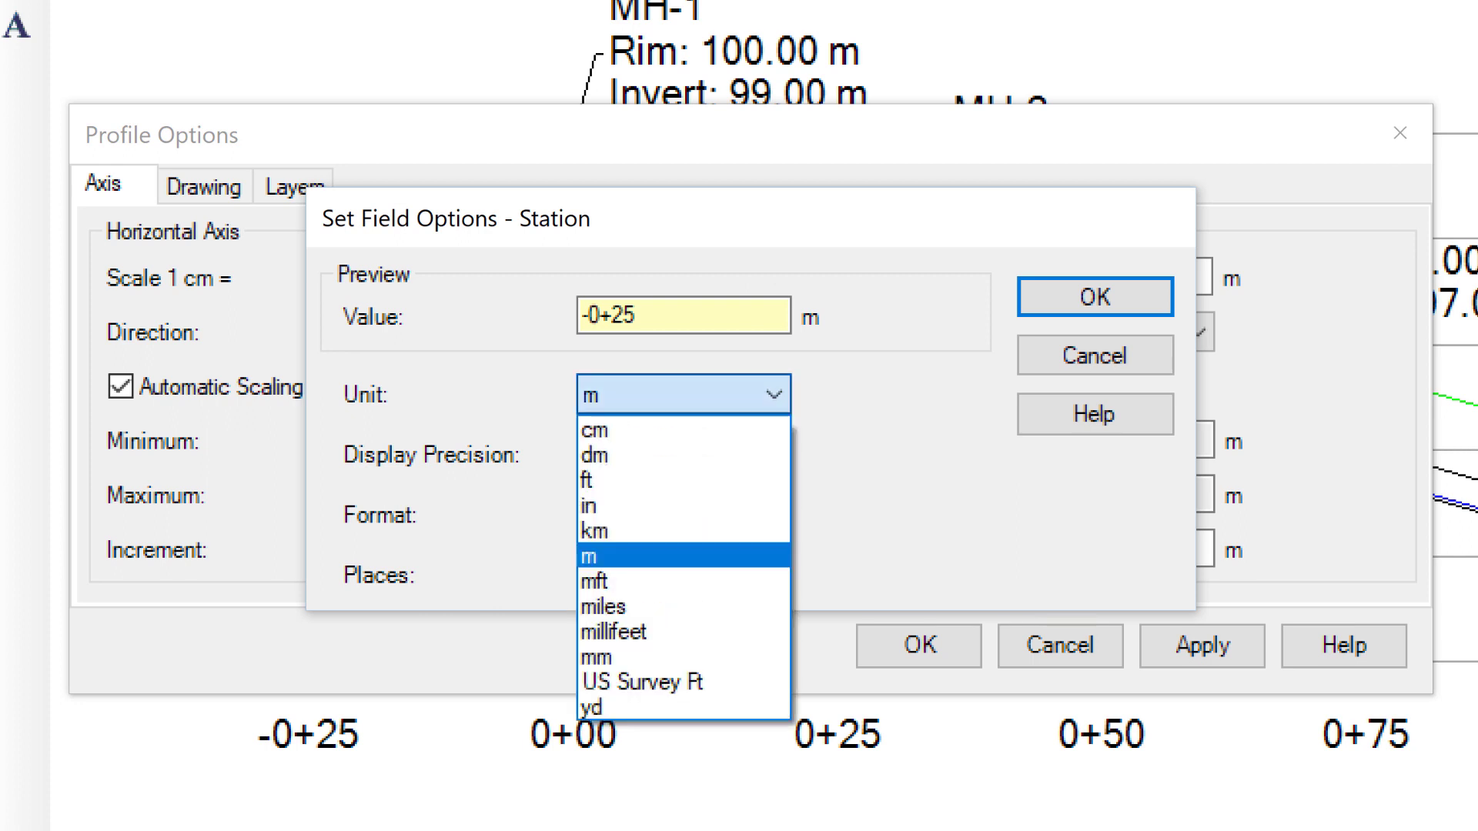
click(585, 480)
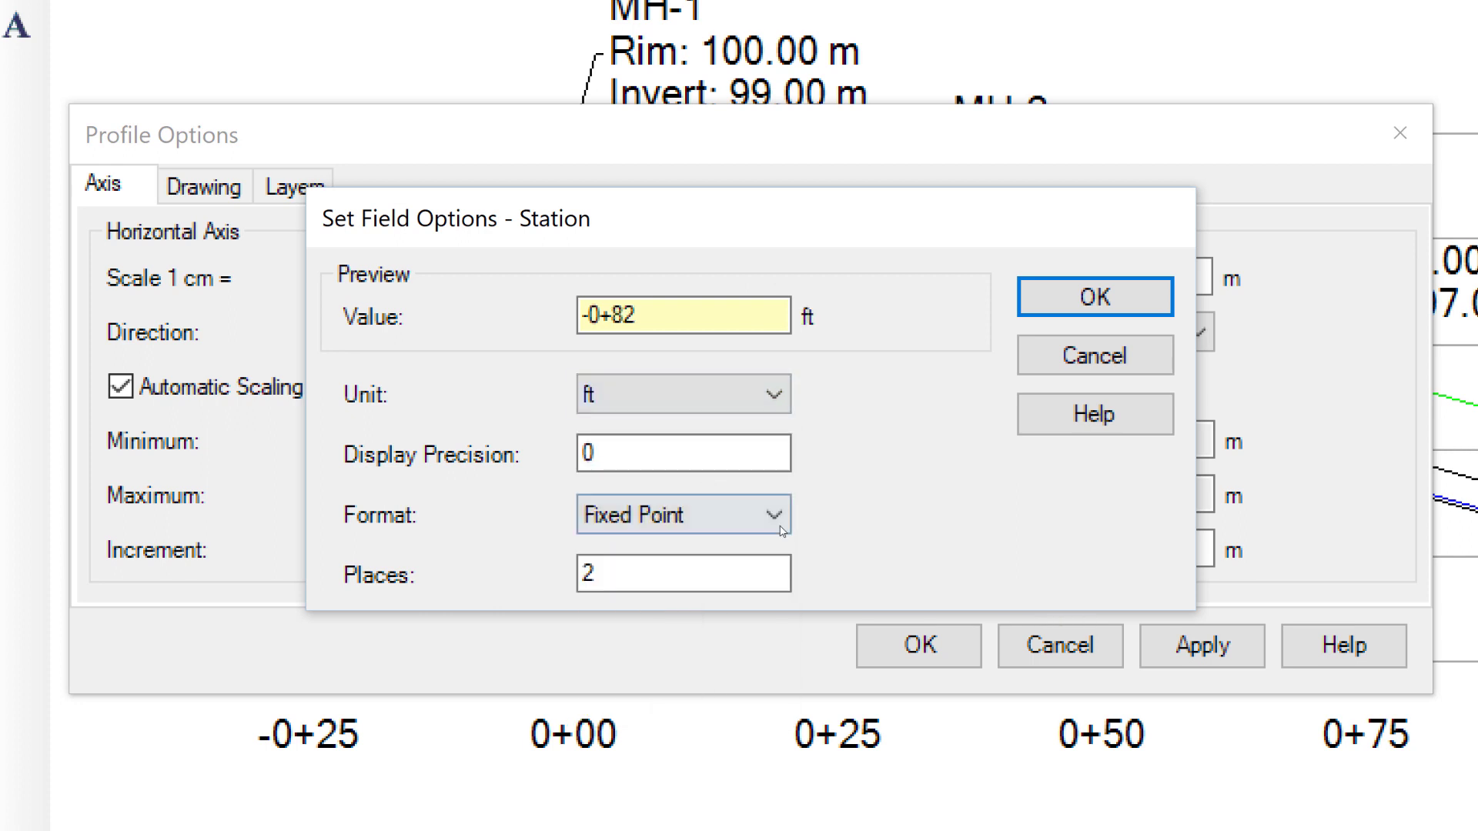
click(1093, 296)
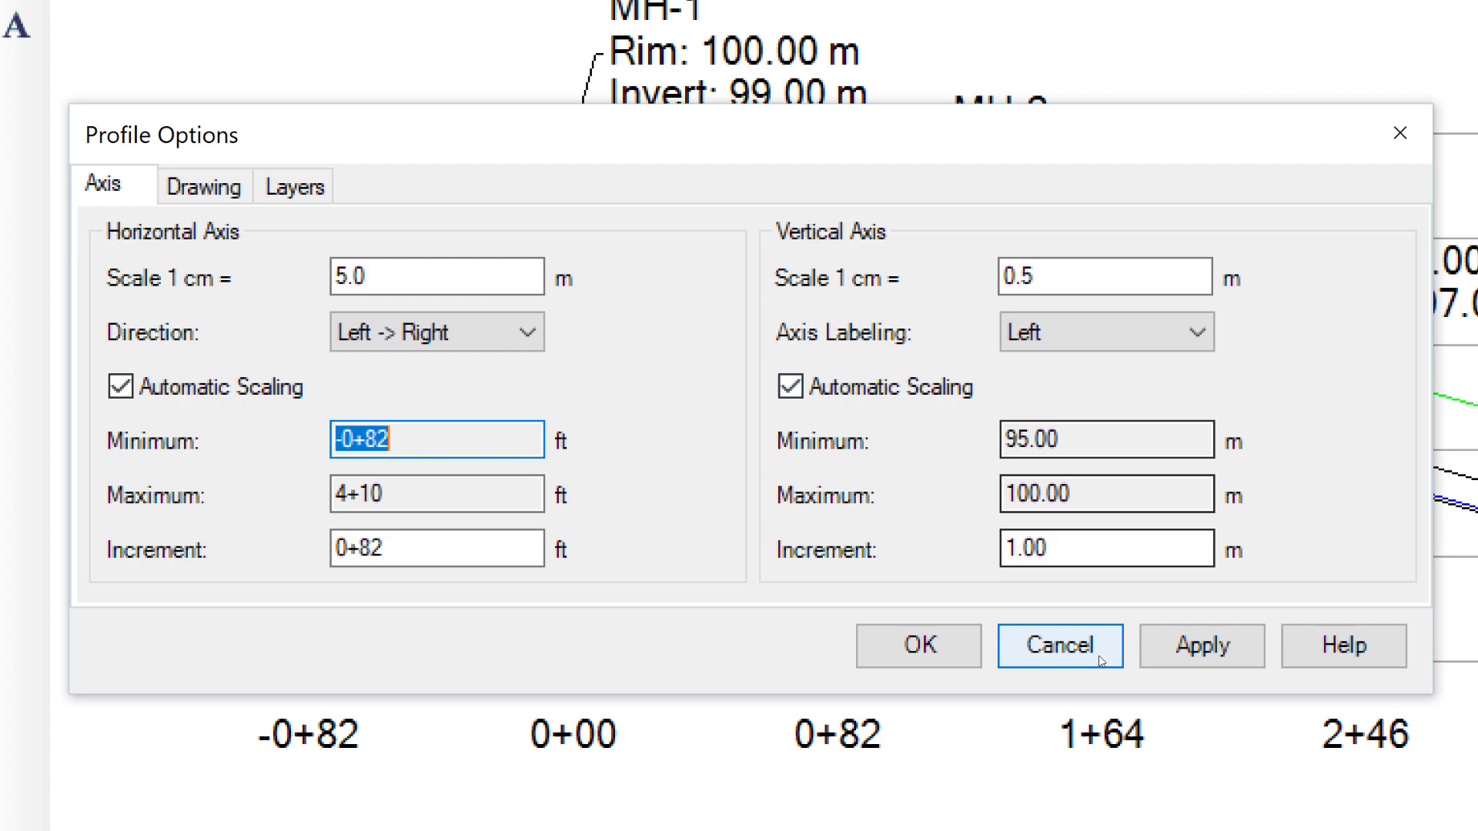
click(1059, 645)
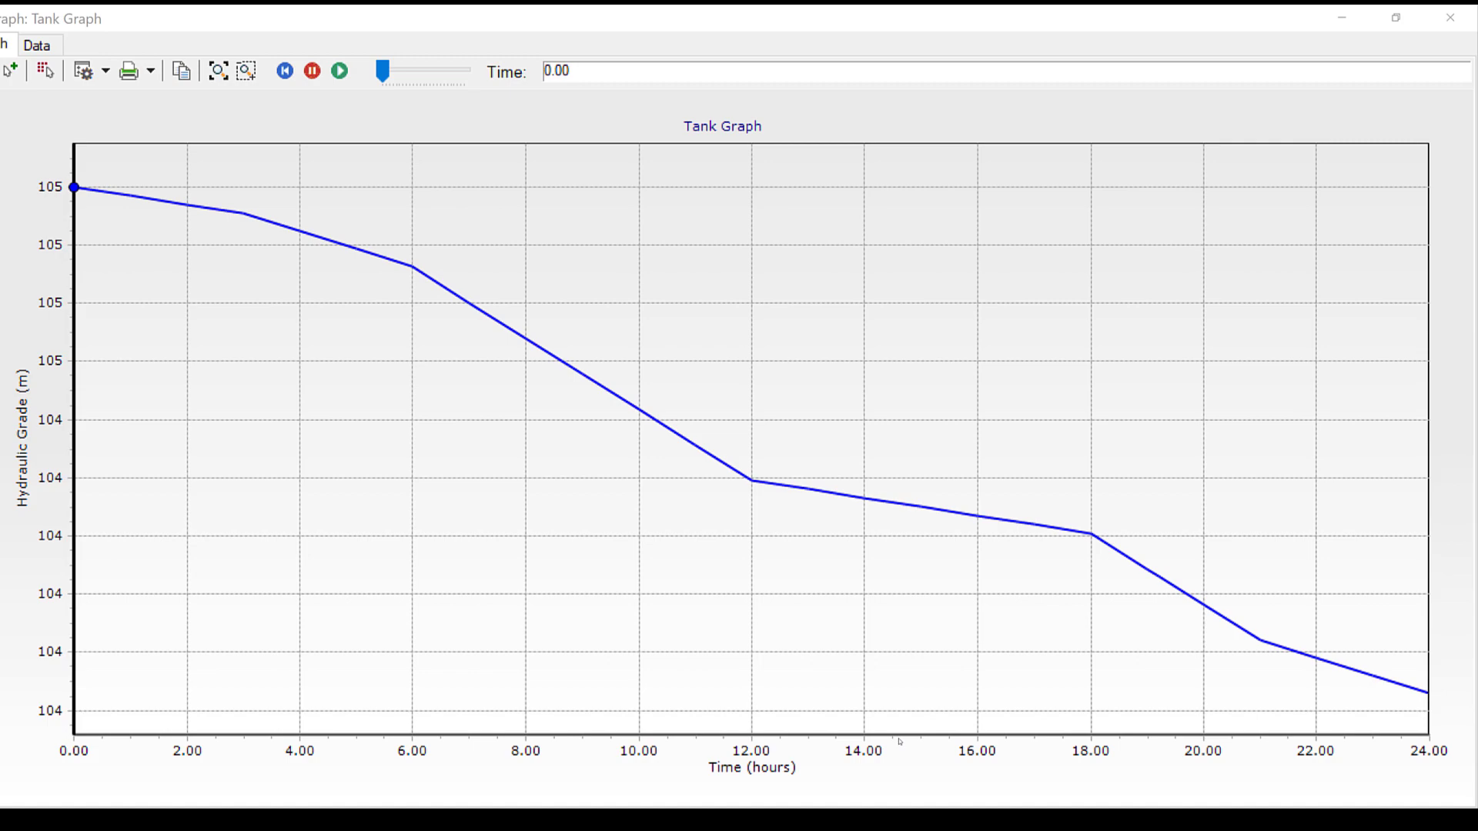
Set the tank graph's time axis to minutes (0 to 1,440) via Time Properties
right_click(900, 740)
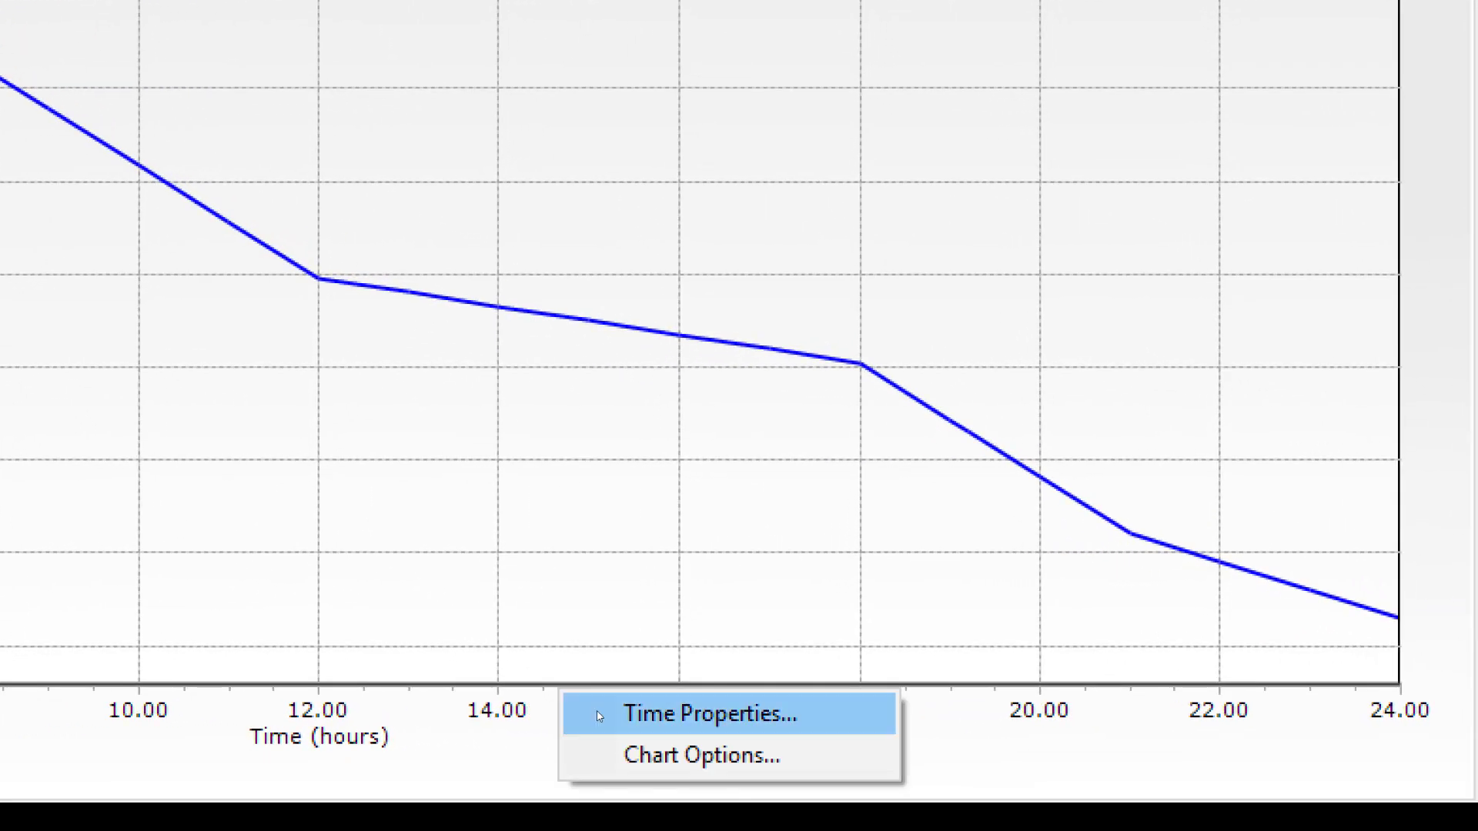
click(712, 713)
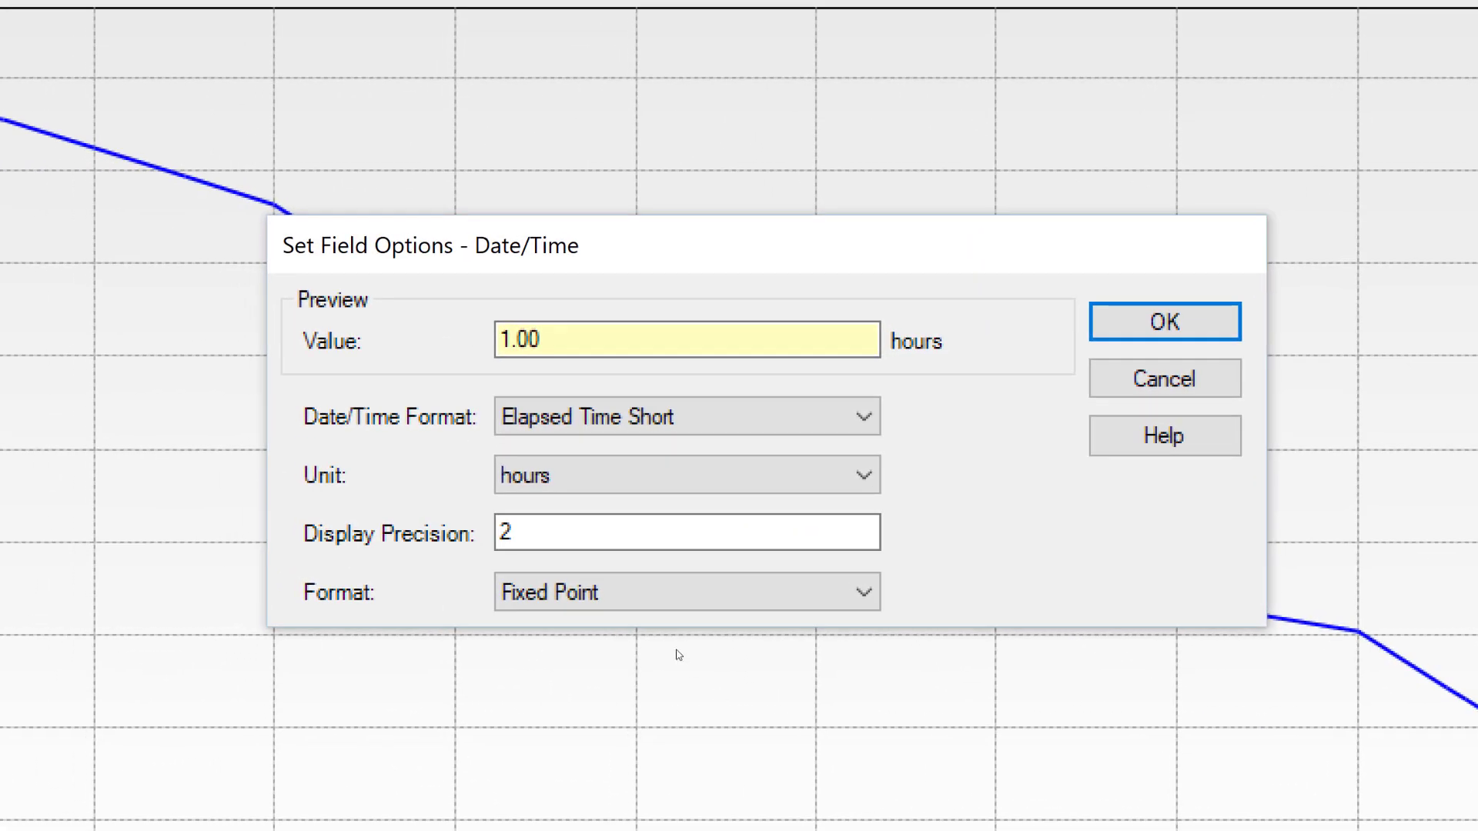
click(685, 474)
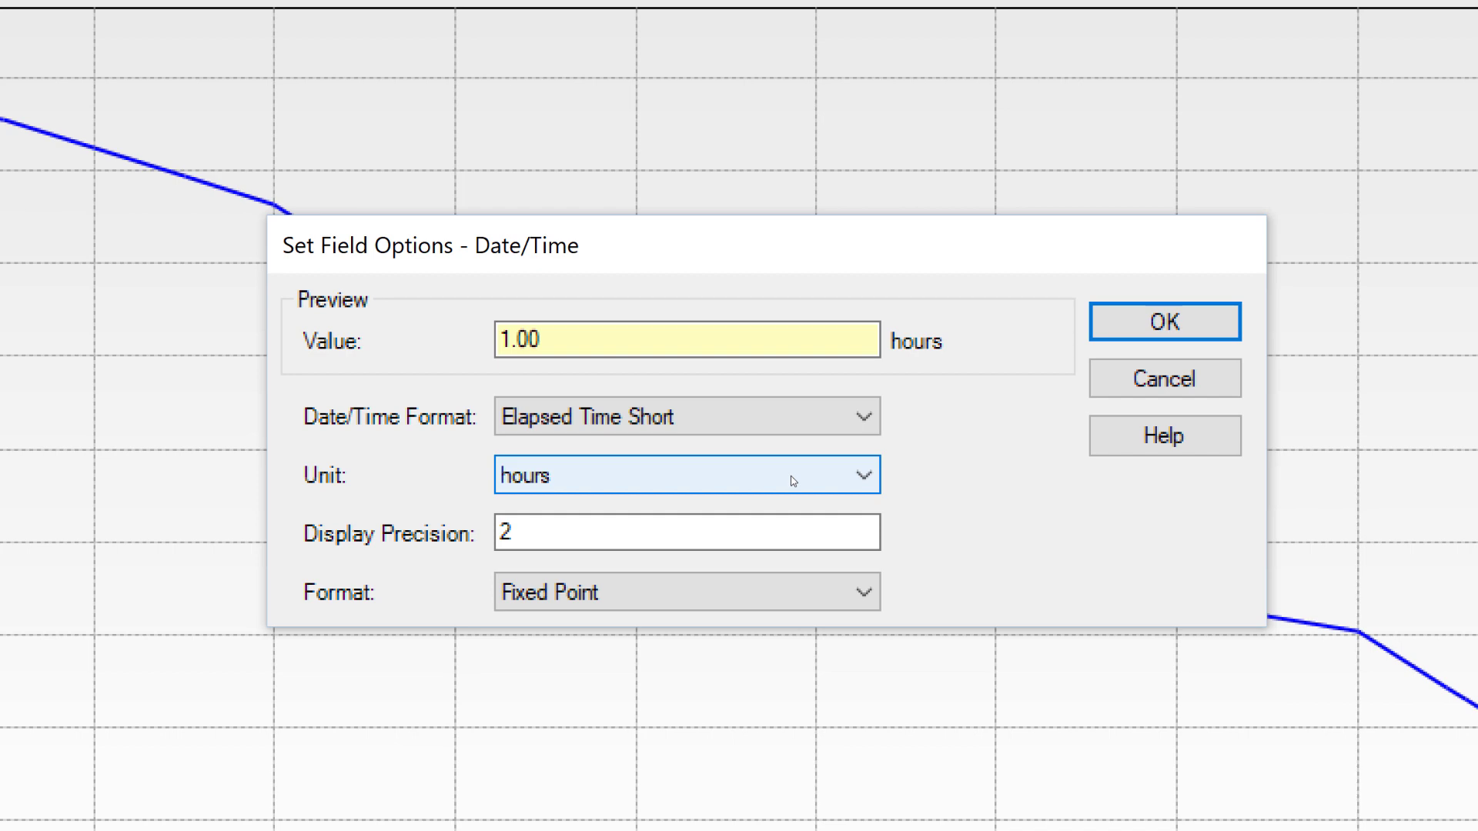
click(860, 474)
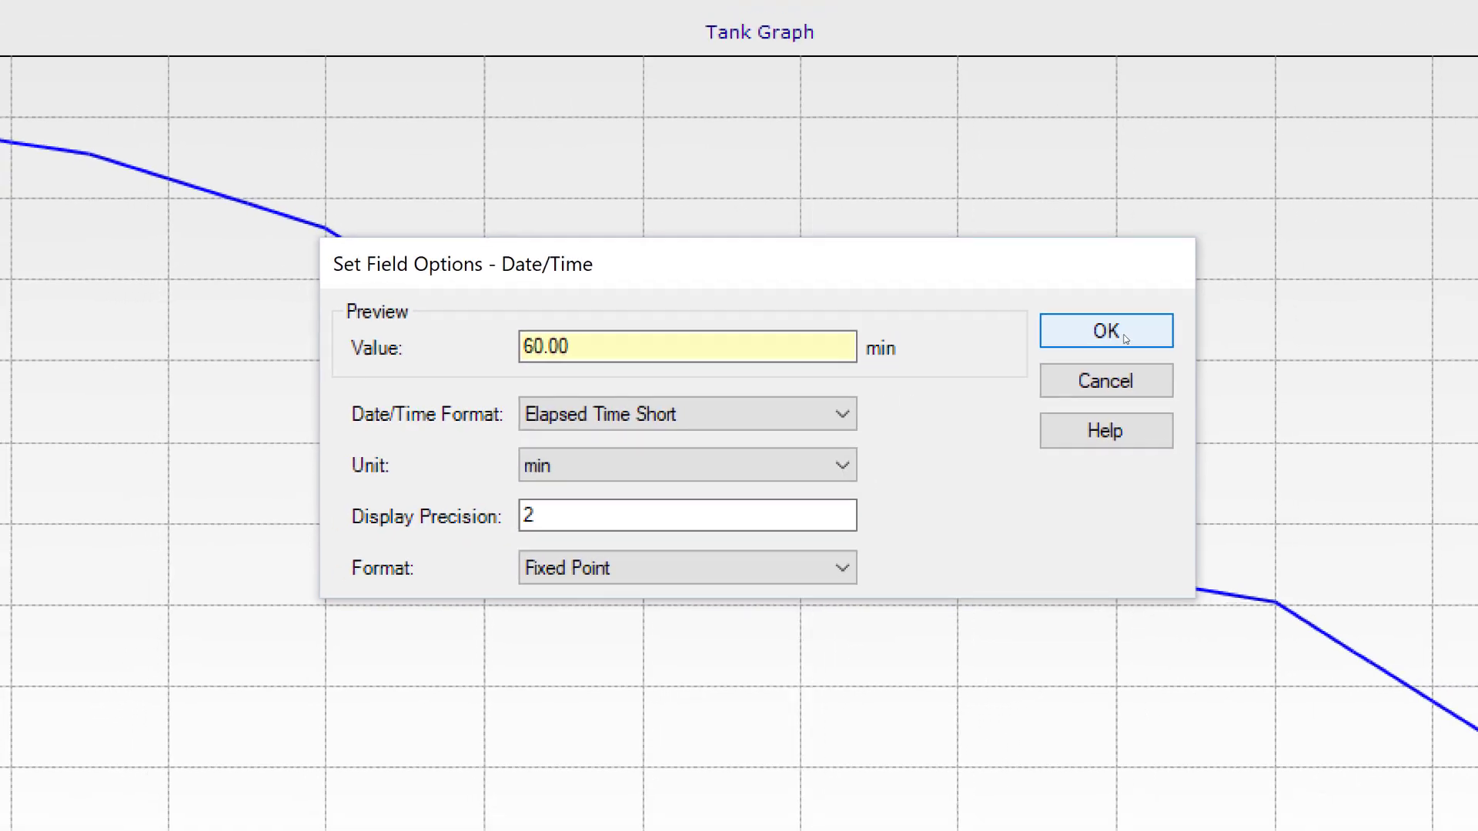
click(1106, 329)
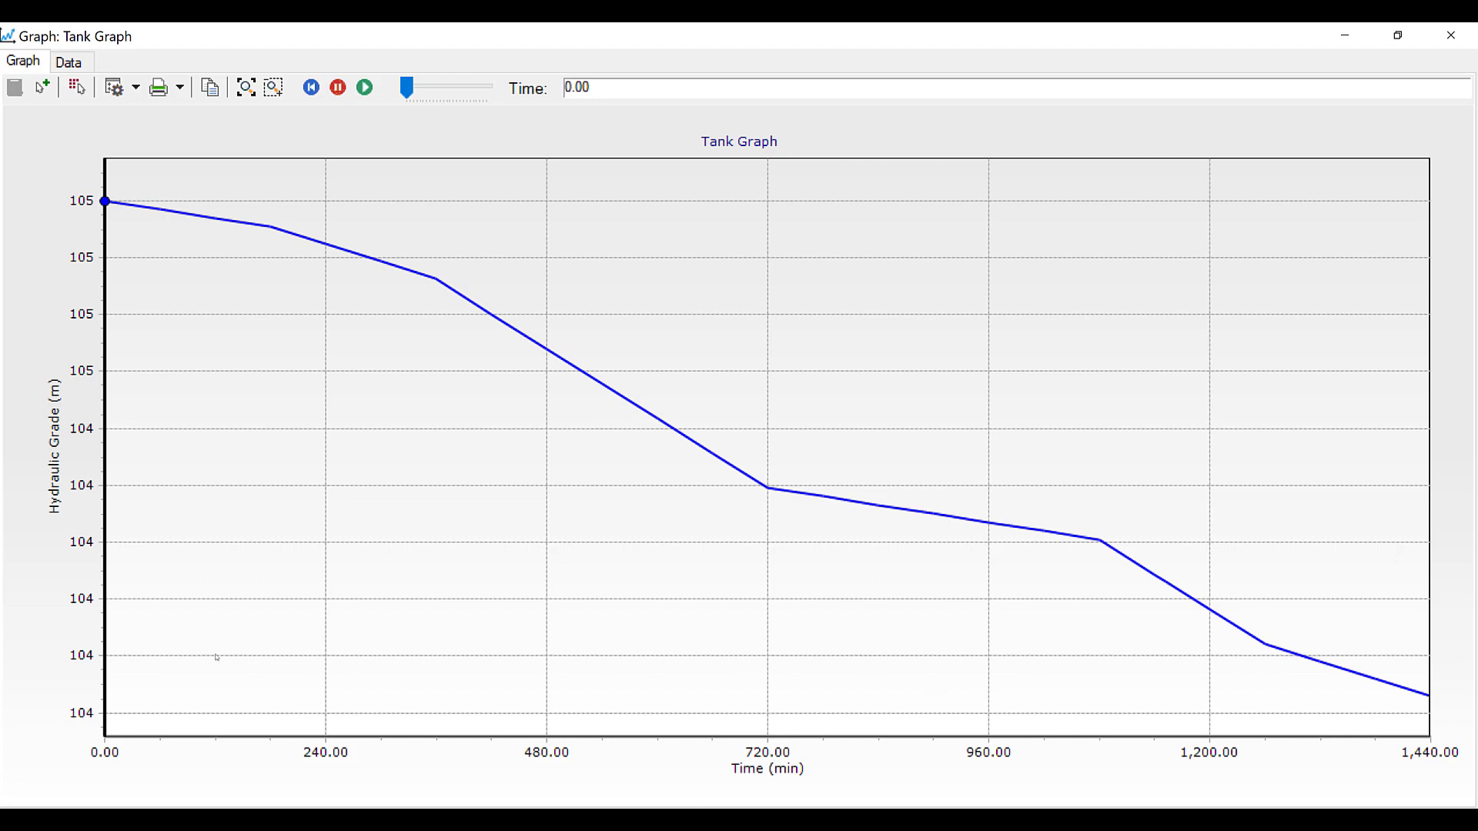